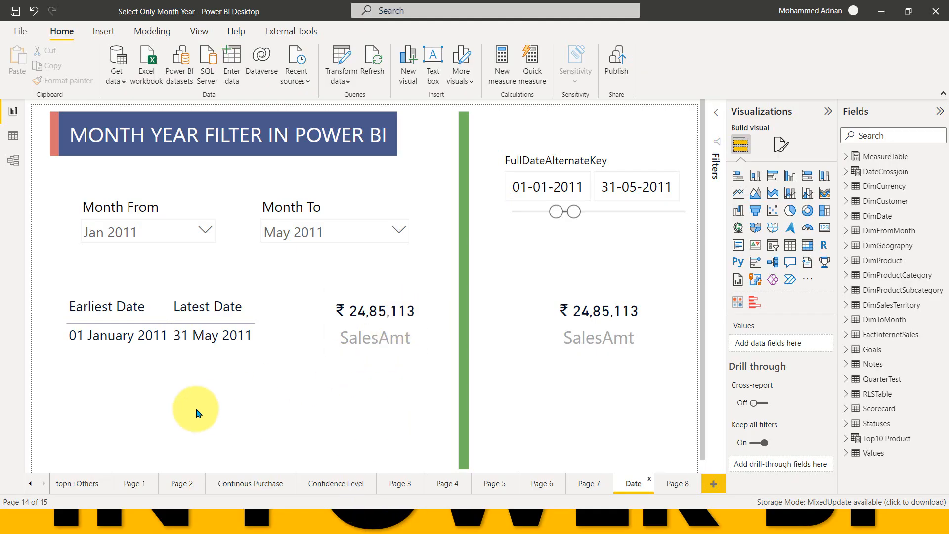
- Keep the start date at 01-01-2011, pick Jun 2011 in Month To, and end the range 30-06-2011
{"action": "left_click", "coordinate": [585, 188]}
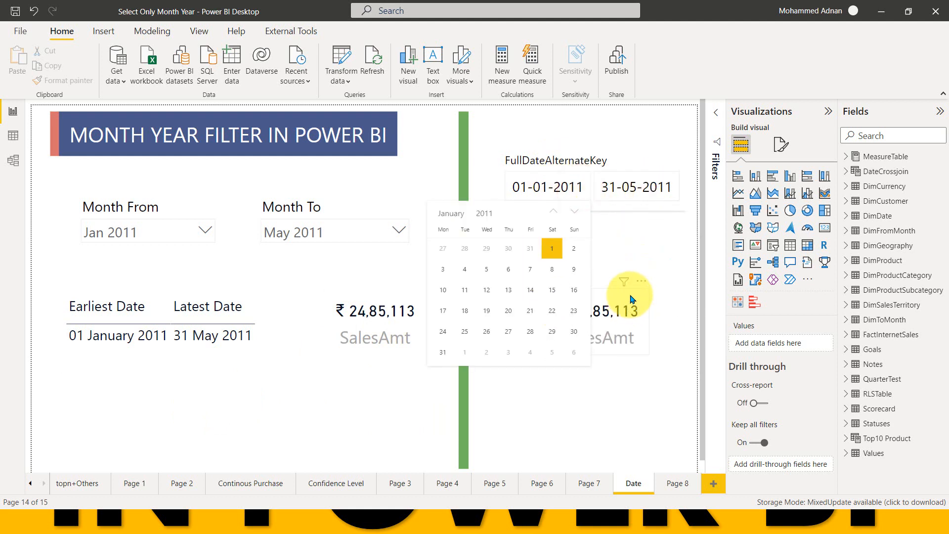
{"action": "mouse_move", "coordinate": [337, 418]}
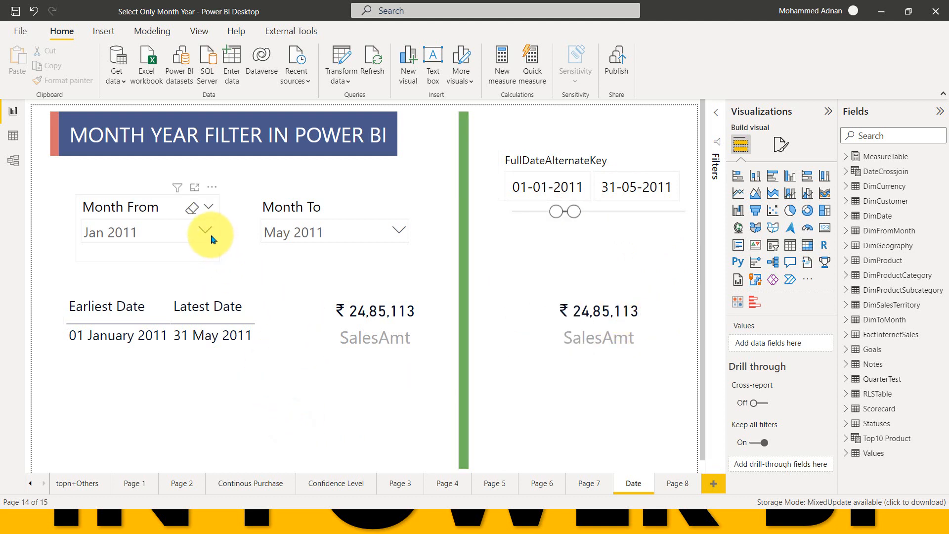
{"action": "left_click", "coordinate": [206, 231]}
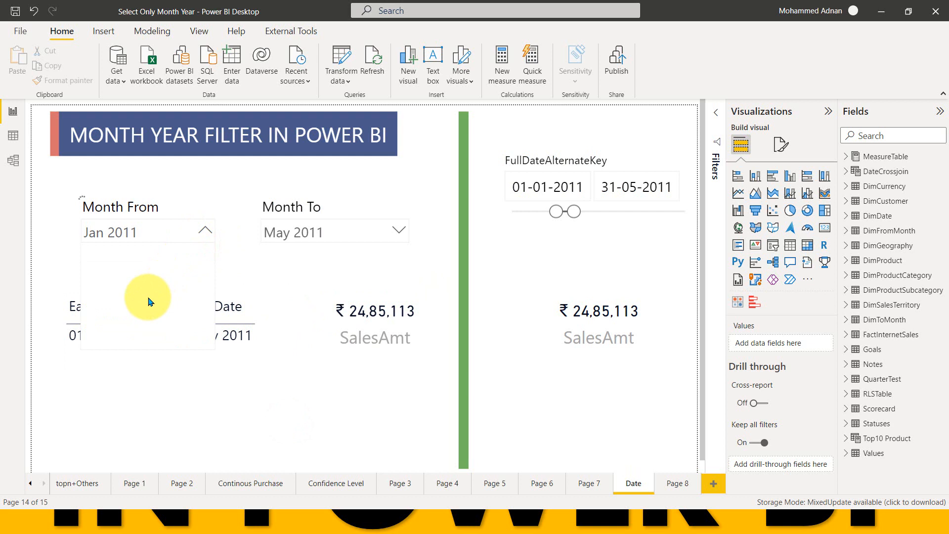
{"action": "left_click", "coordinate": [547, 186]}
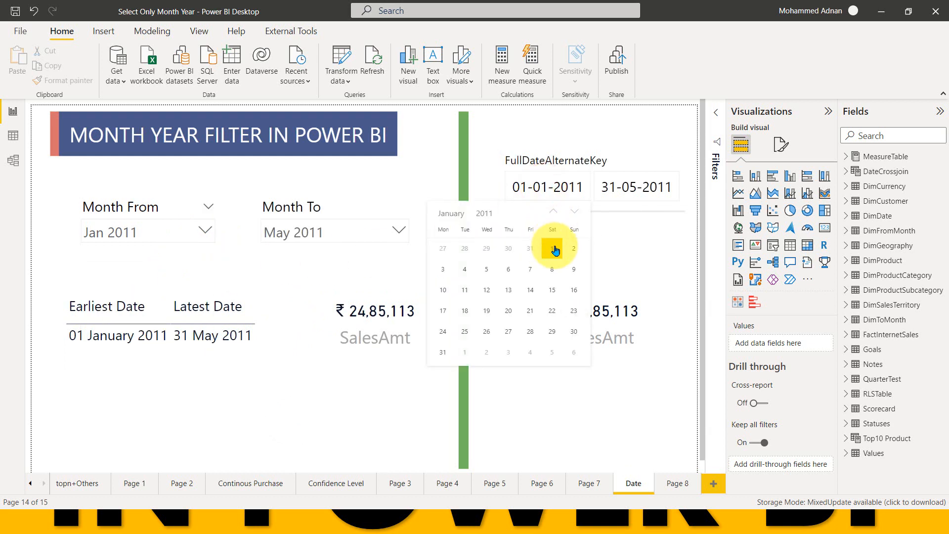
{"action": "left_click", "coordinate": [552, 248]}
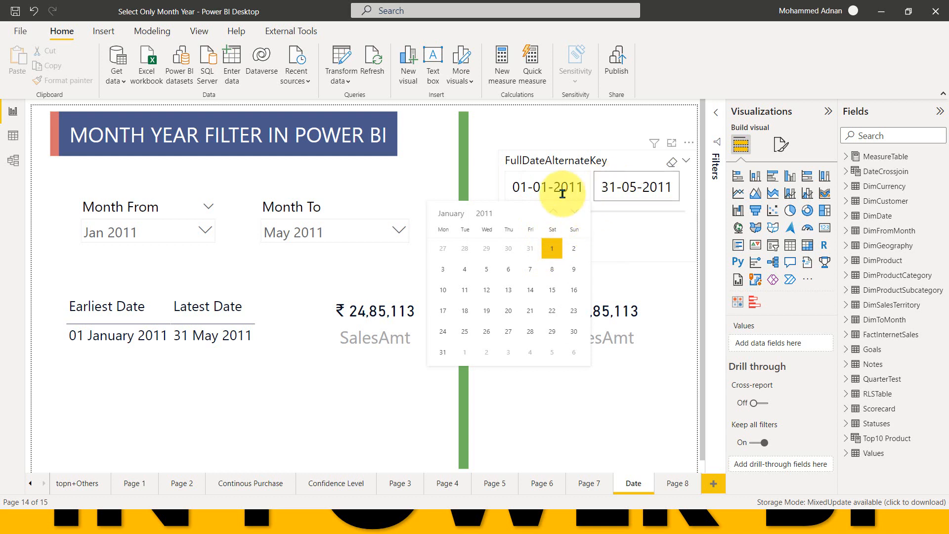
{"action": "mouse_move", "coordinate": [595, 287]}
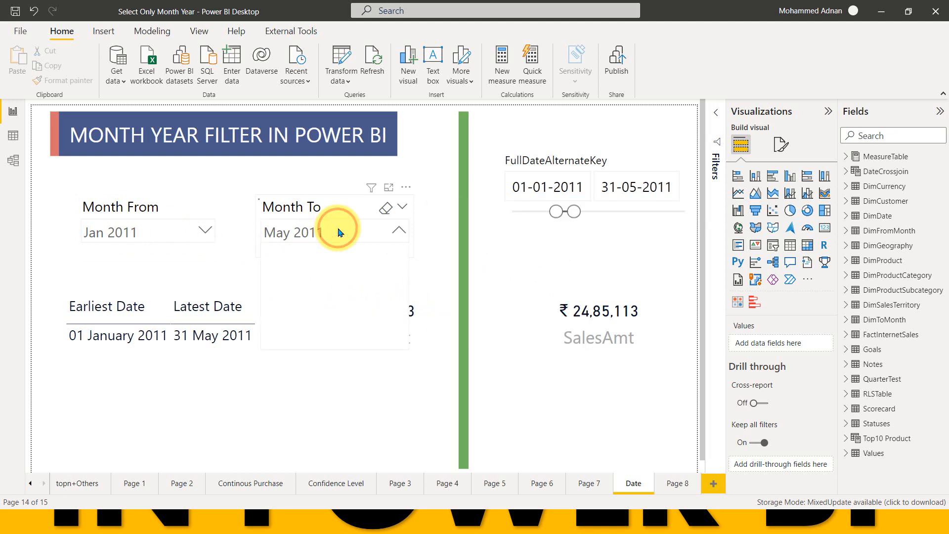
{"action": "left_click", "coordinate": [333, 231]}
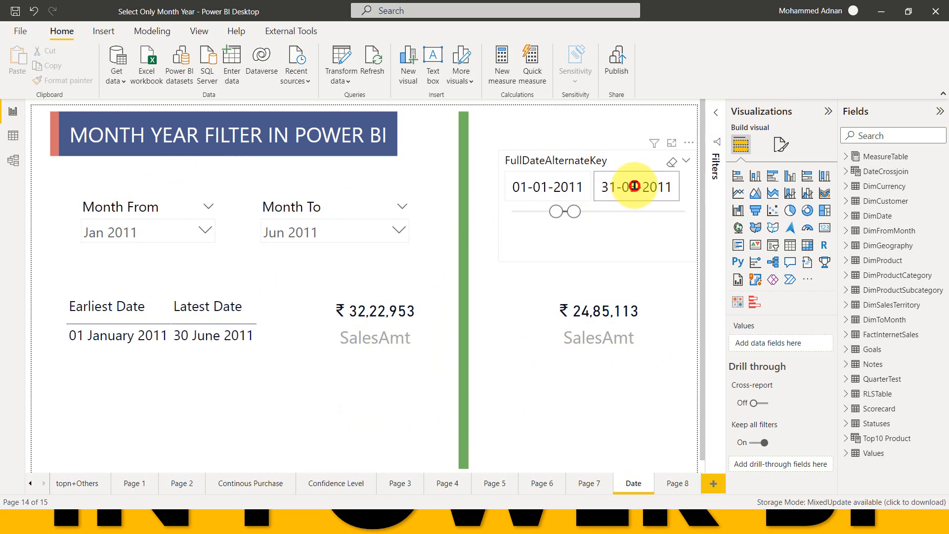
{"action": "left_click", "coordinate": [636, 186]}
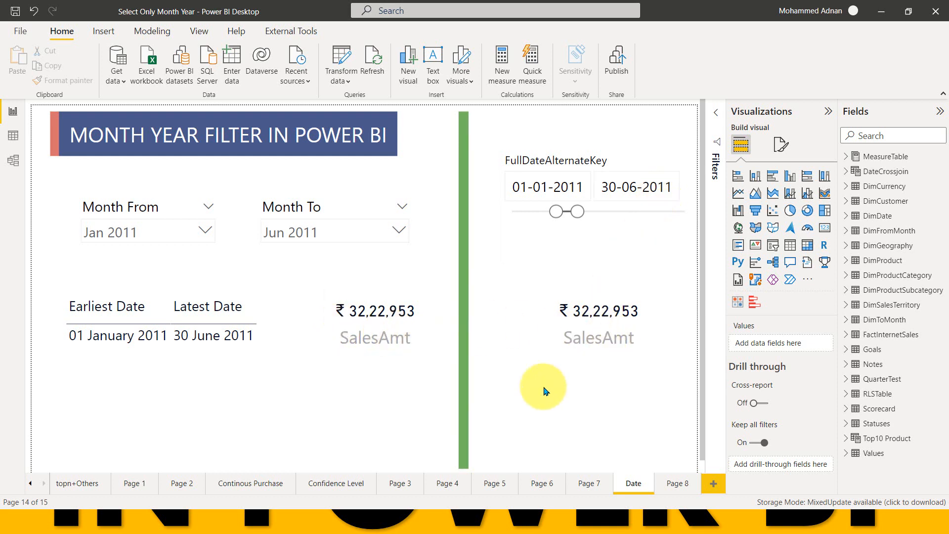
{"action": "mouse_move", "coordinate": [550, 389]}
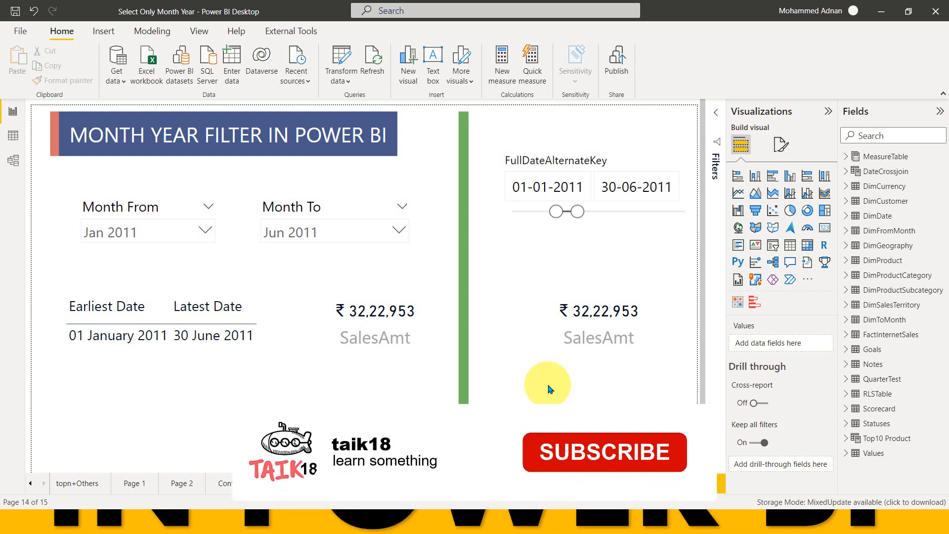
{"action": "left_click", "coordinate": [603, 451]}
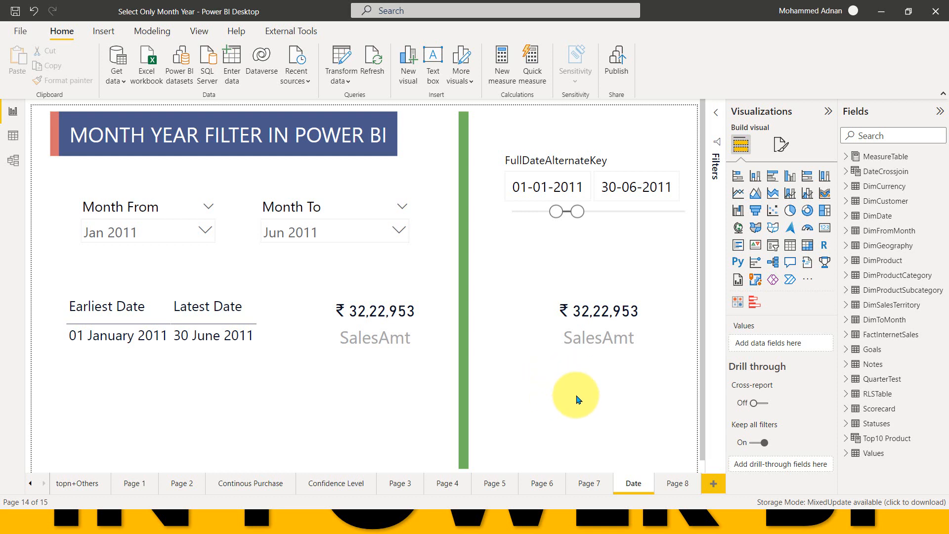
{"action": "mouse_move", "coordinate": [575, 397]}
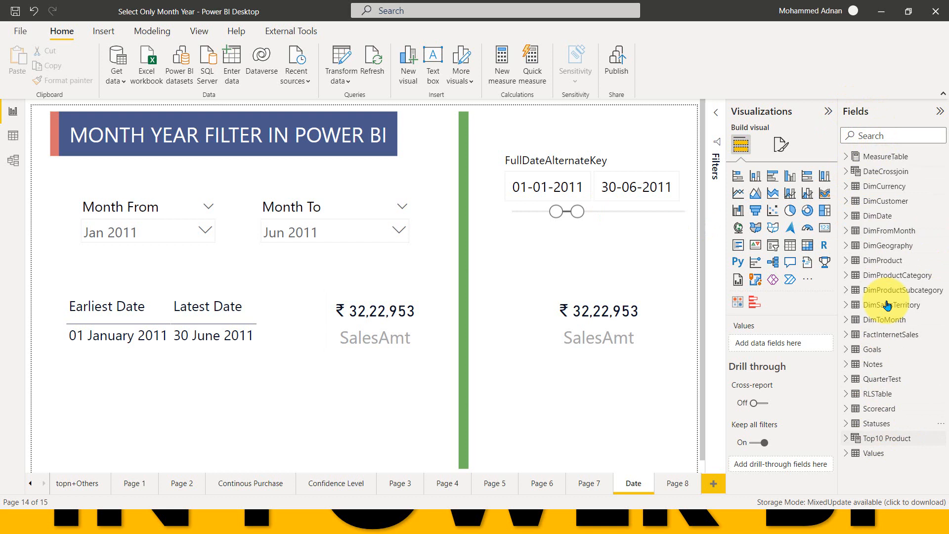
{"action": "mouse_move", "coordinate": [906, 372]}
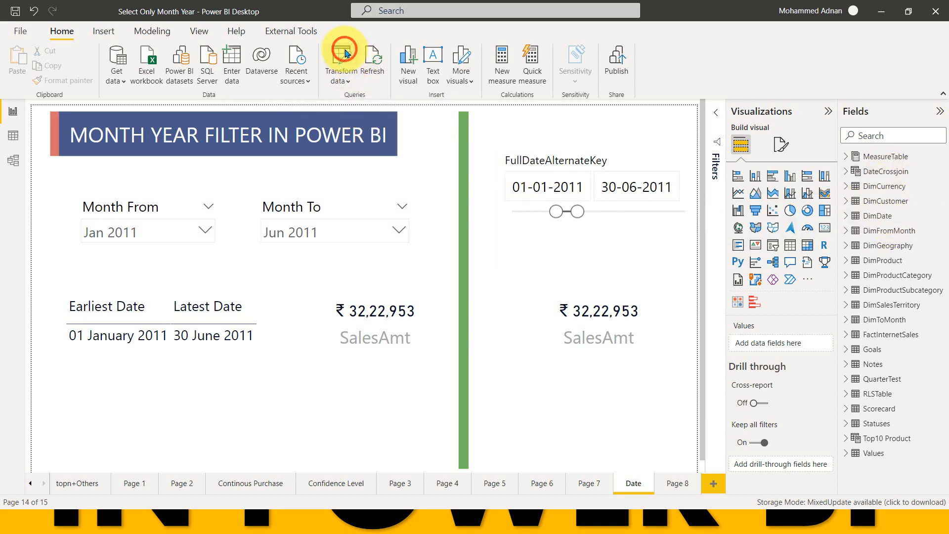
{"action": "mouse_move", "coordinate": [325, 5]}
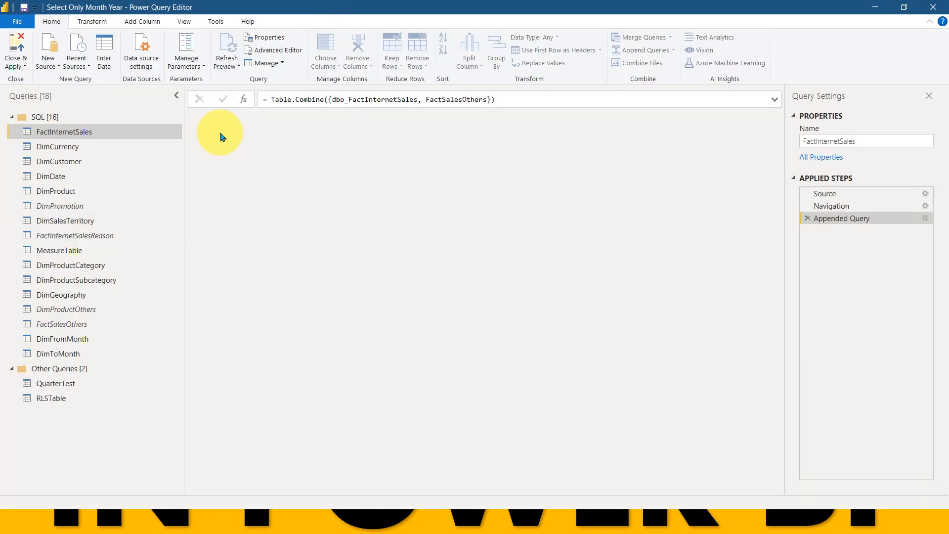
- In Power Query Editor, look over the DimDate query, then switch to DimFromMonth
{"action": "left_click", "coordinate": [64, 131]}
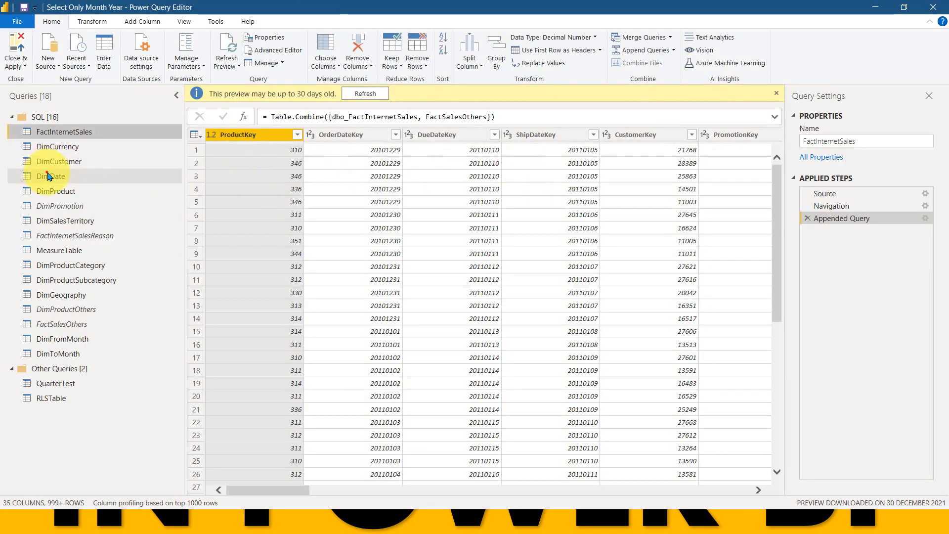
{"action": "left_click", "coordinate": [50, 176]}
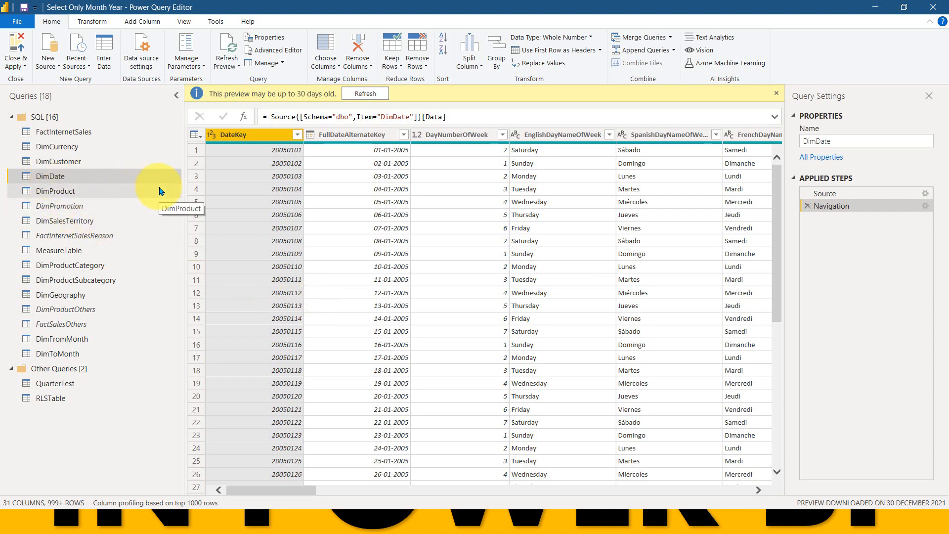
{"action": "left_click", "coordinate": [49, 176]}
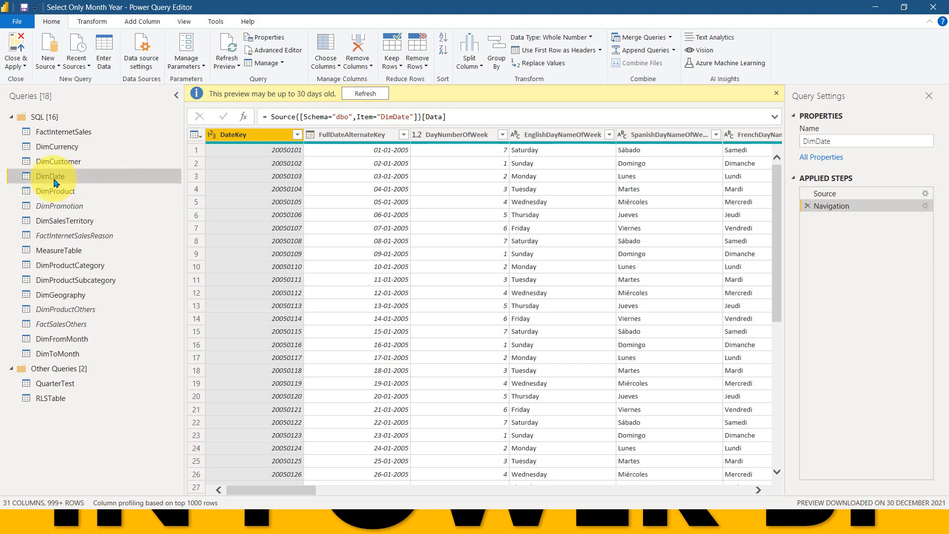
{"action": "right_click", "coordinate": [50, 176]}
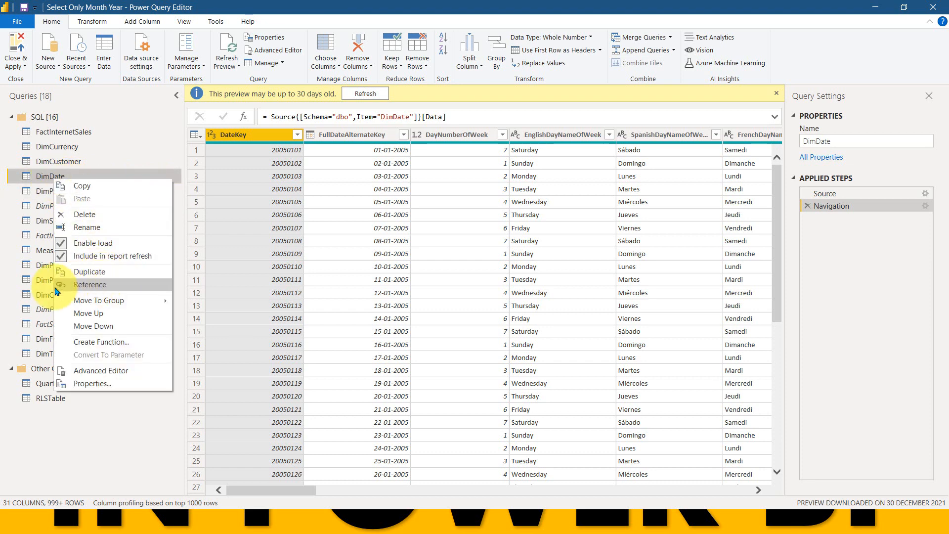
{"action": "left_click", "coordinate": [61, 295]}
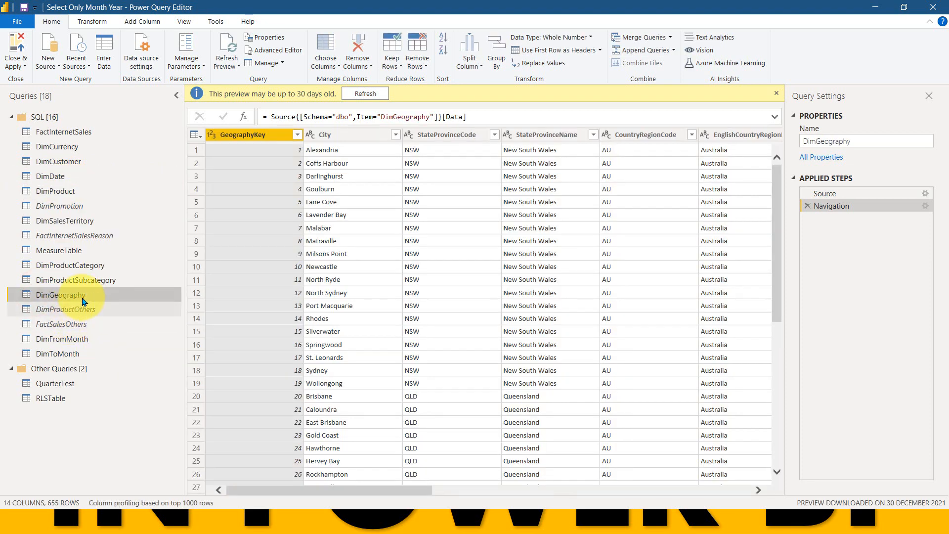
{"action": "left_click", "coordinate": [61, 338]}
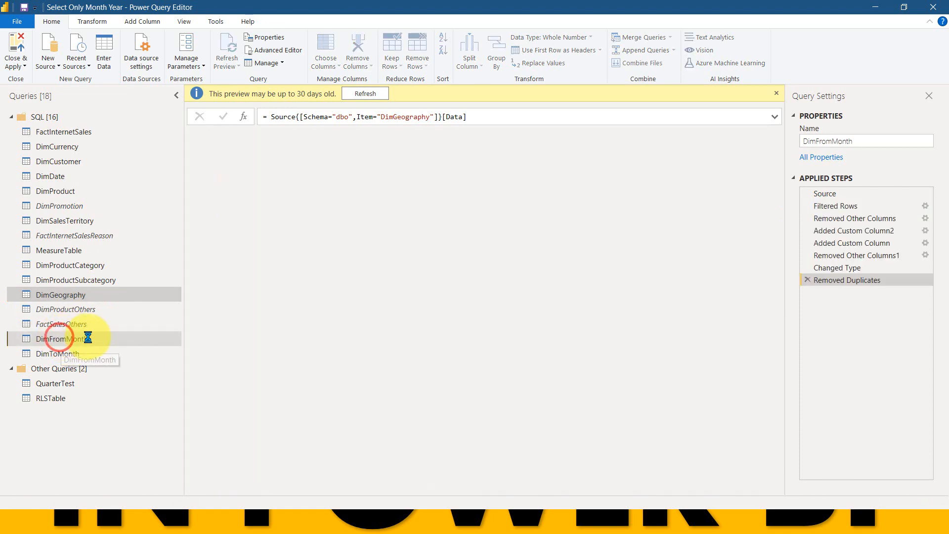
- Step through DimFromMonth's Source, year-from-2010 Filtered Rows and Removed Other Columns steps
{"action": "left_click", "coordinate": [62, 338]}
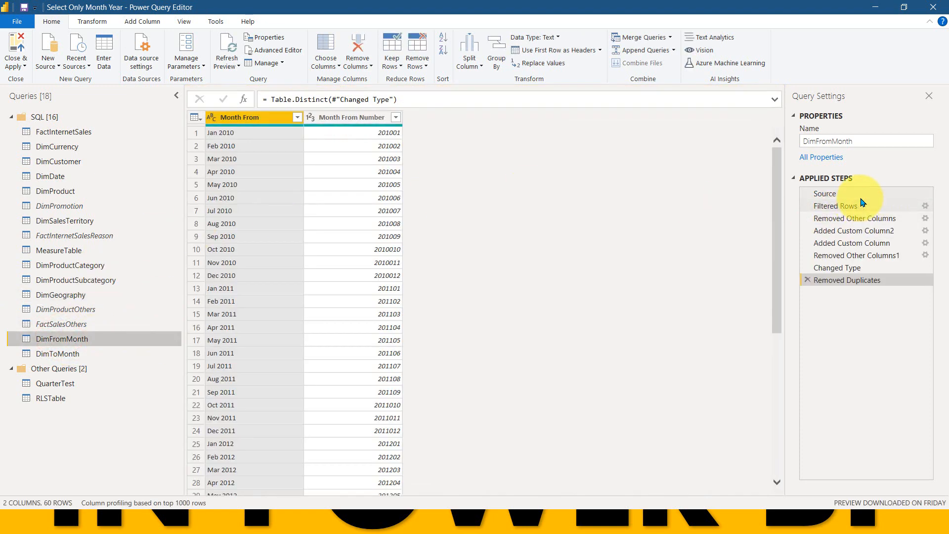
{"action": "left_click", "coordinate": [824, 193]}
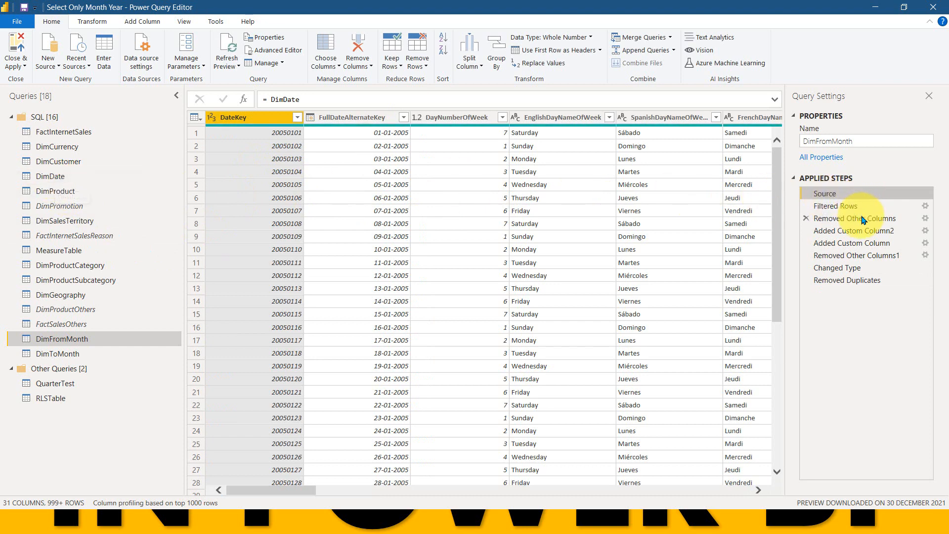
{"action": "left_click", "coordinate": [836, 206]}
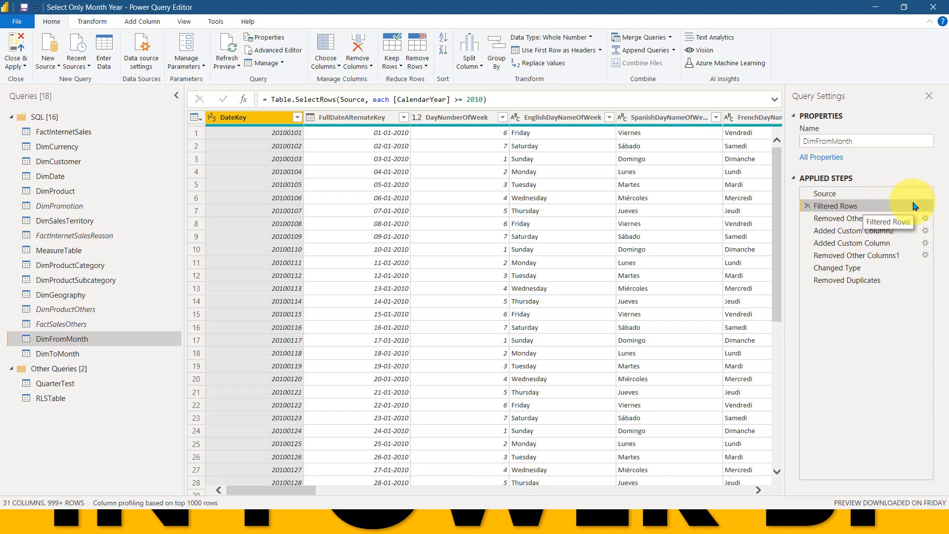
{"action": "mouse_move", "coordinate": [928, 209]}
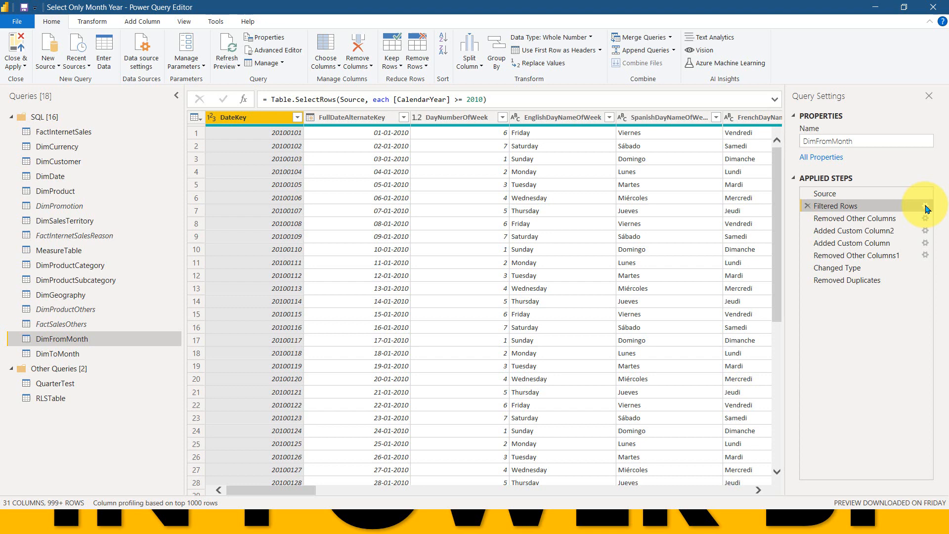
{"action": "left_click", "coordinate": [854, 217]}
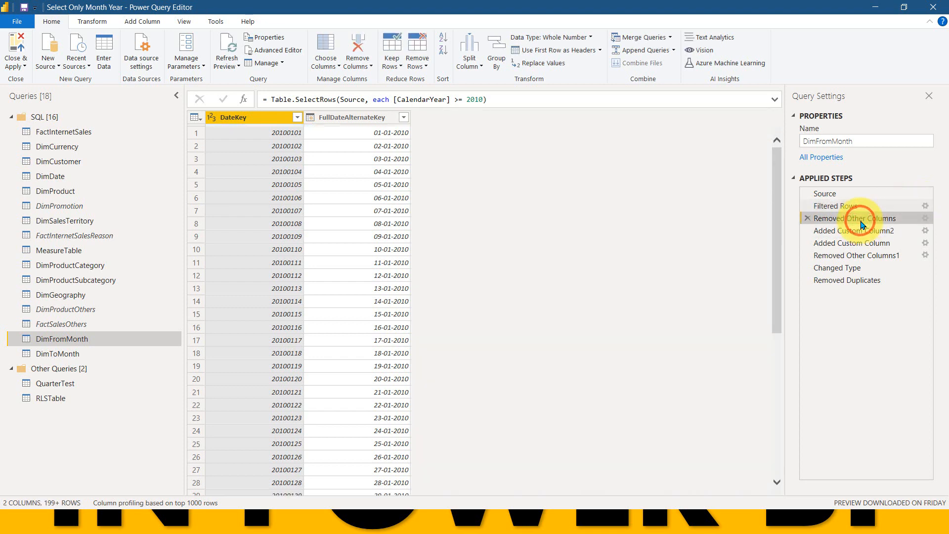
{"action": "left_click", "coordinate": [856, 218]}
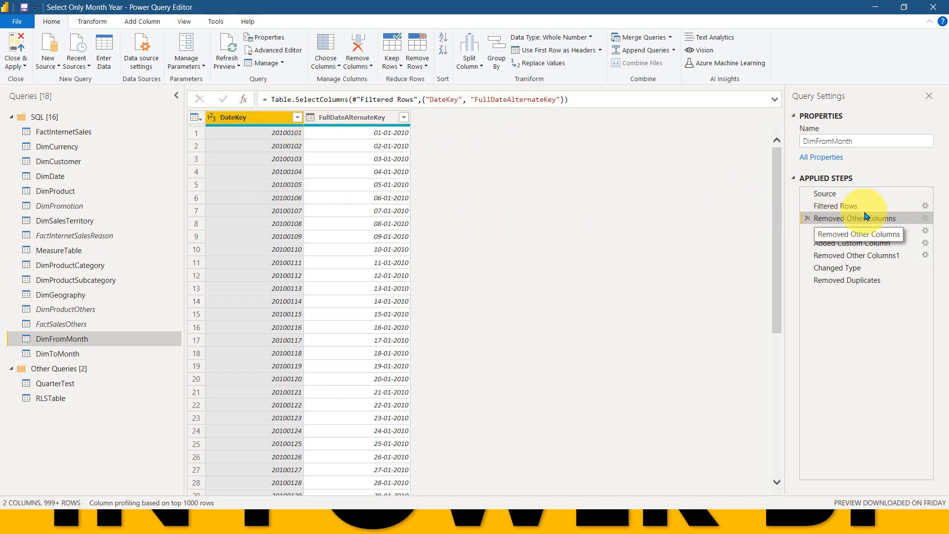
{"action": "left_click", "coordinate": [836, 205]}
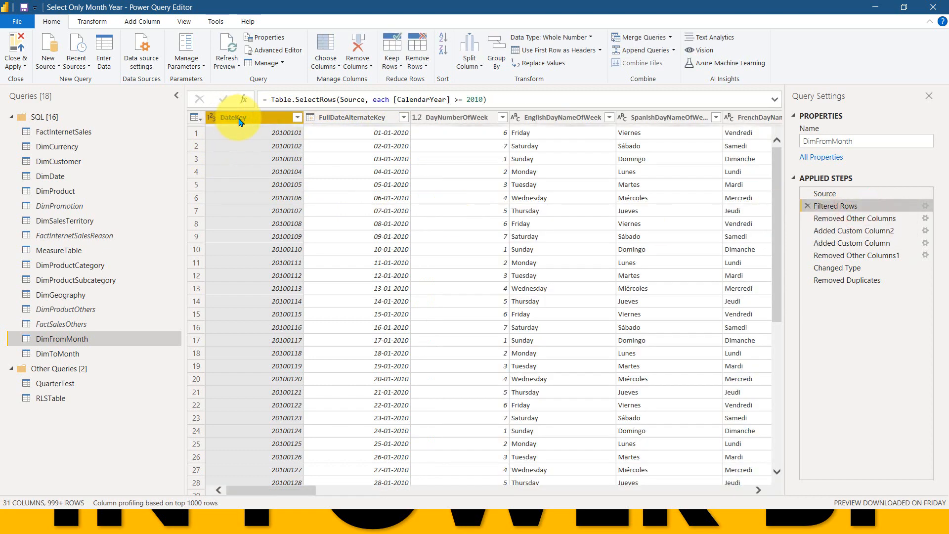
- Inspect the DateKey and FullDateAlternateKey column options without changing anything
{"action": "left_click", "coordinate": [356, 117]}
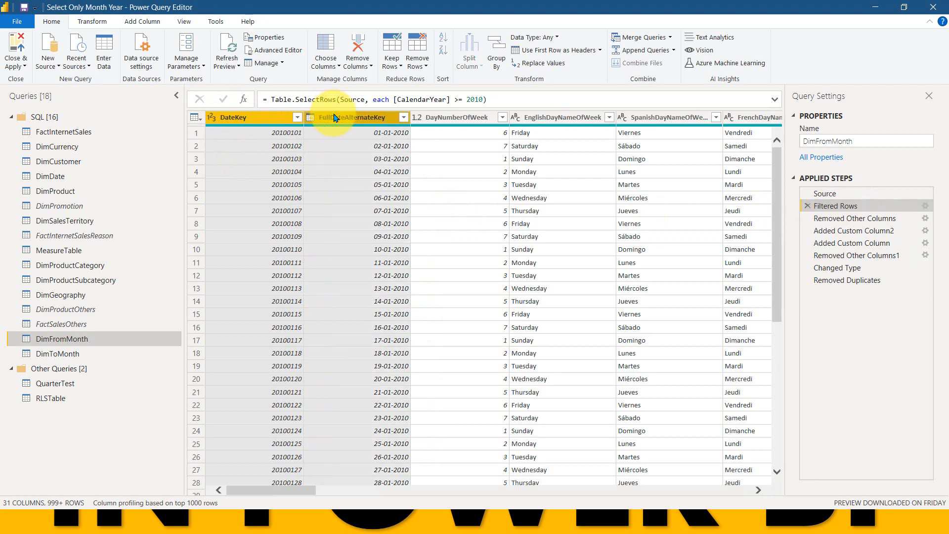
{"action": "right_click", "coordinate": [357, 117]}
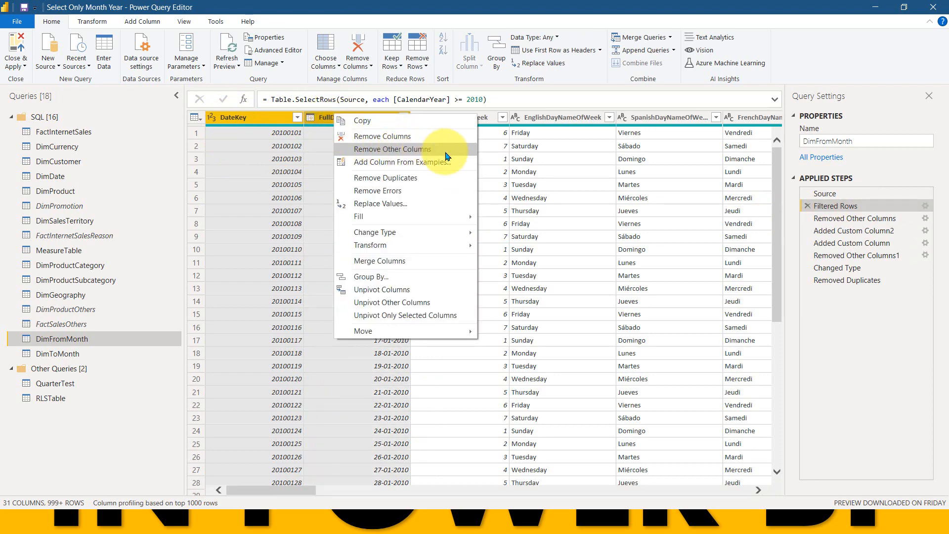
{"action": "left_click", "coordinate": [393, 149]}
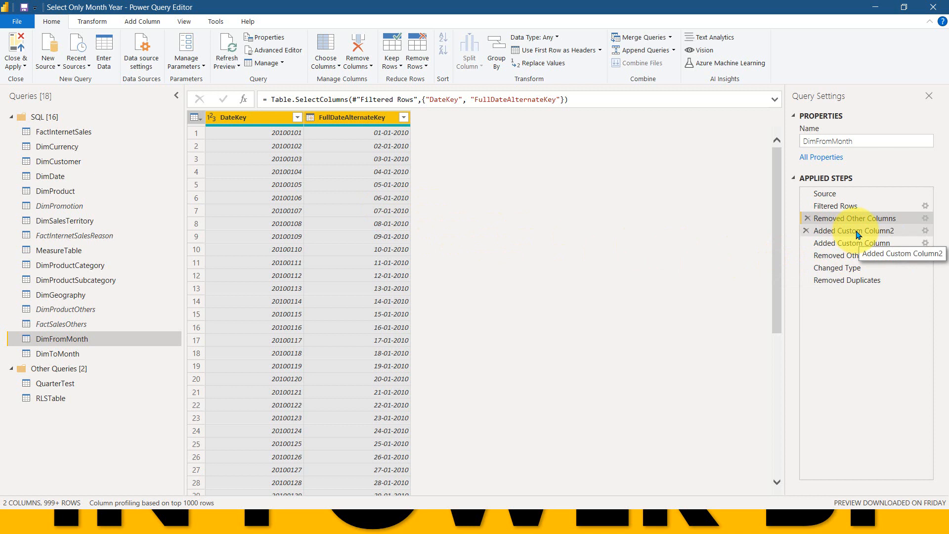
{"action": "left_click", "coordinate": [143, 21]}
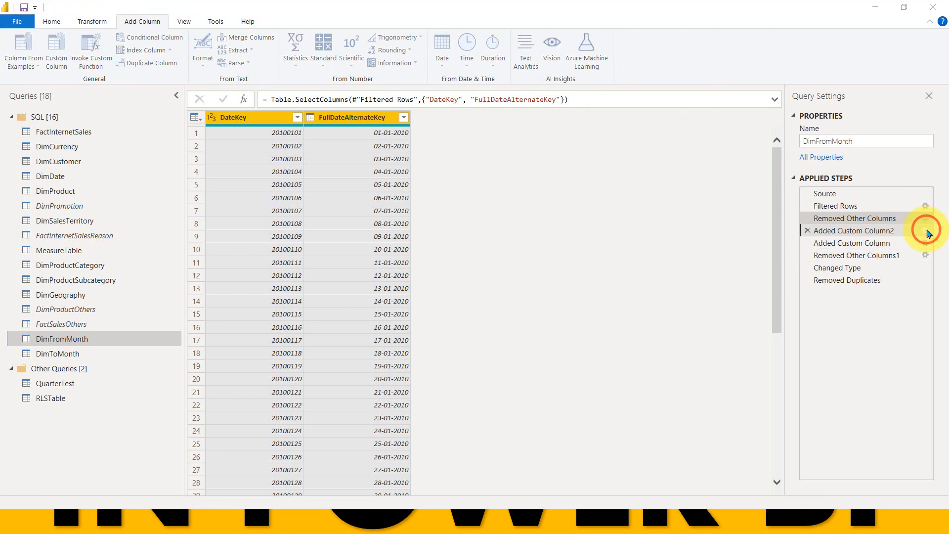
- Inspect the Added Custom Column2 Text.Combine formula producing values like Jan 2010, then cancel
{"action": "left_click", "coordinate": [854, 231]}
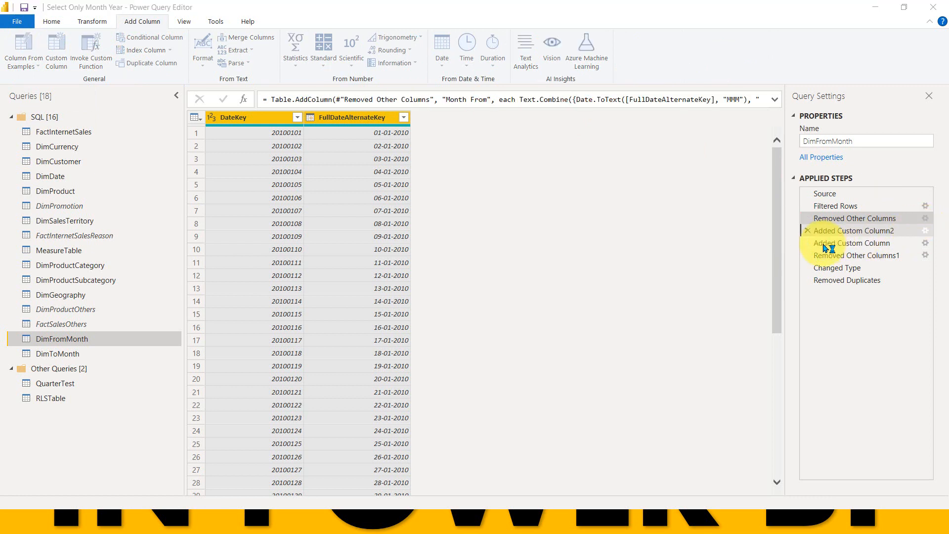
{"action": "left_click", "coordinate": [854, 231]}
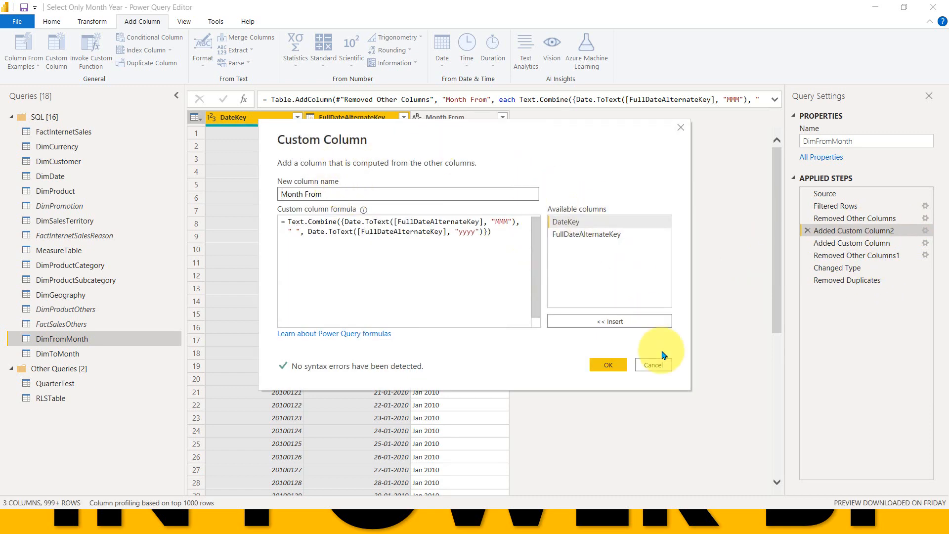
{"action": "mouse_move", "coordinate": [665, 367]}
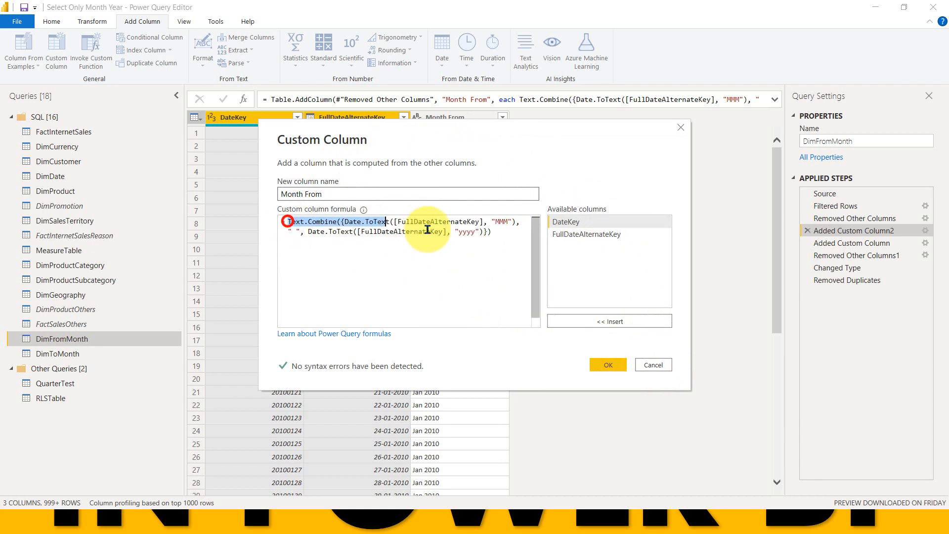
{"action": "left_click", "coordinate": [653, 364]}
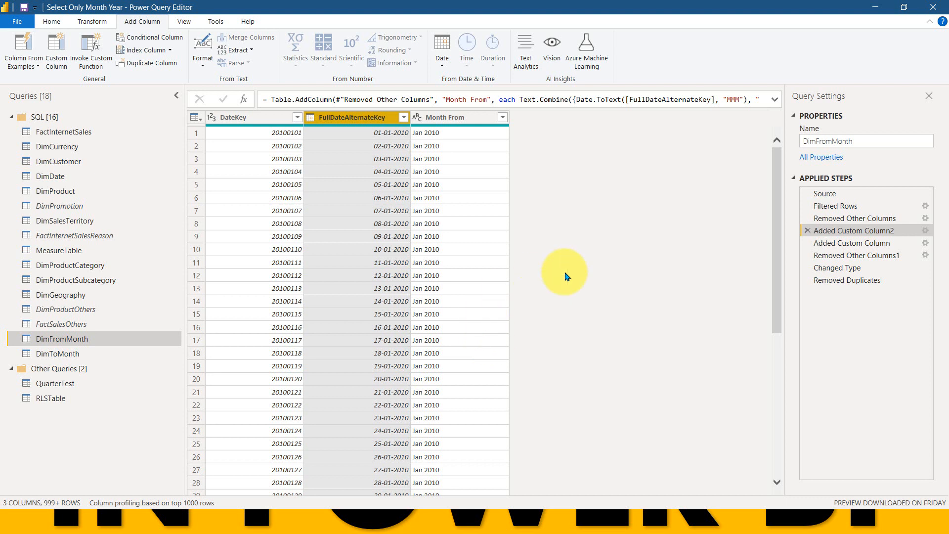
{"action": "mouse_move", "coordinate": [854, 243]}
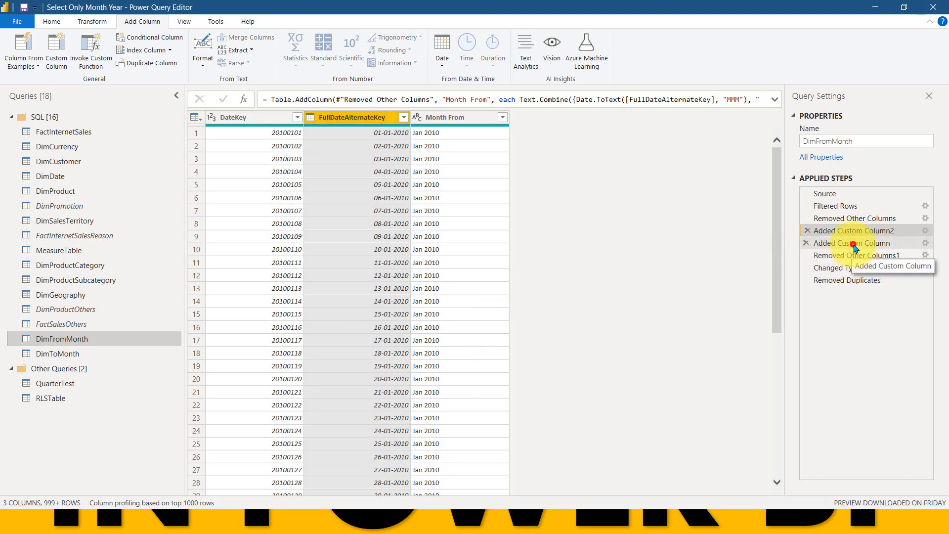
- Step through Added Custom Column, Removed Other Columns1, Changed Type and Removed Duplicates
{"action": "left_click", "coordinate": [852, 243]}
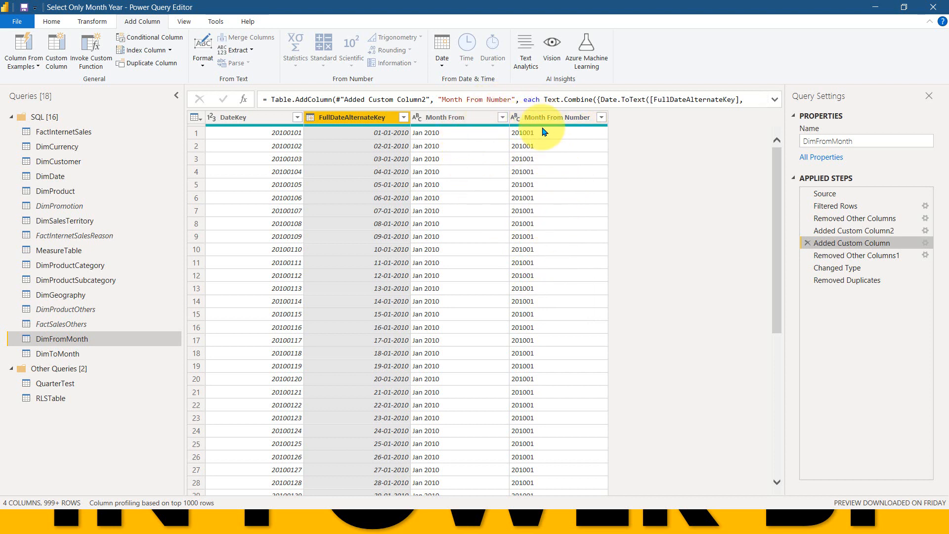
{"action": "mouse_move", "coordinate": [854, 255]}
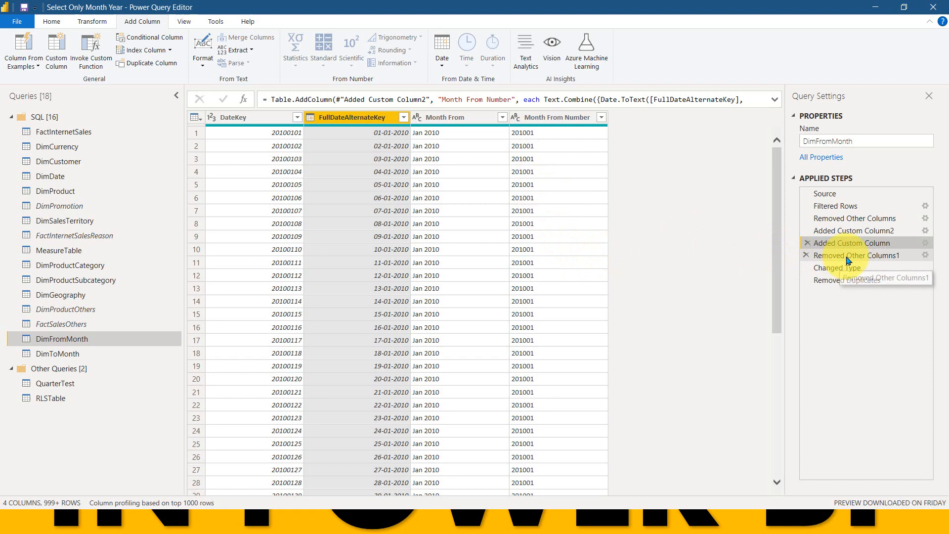
{"action": "left_click", "coordinate": [857, 255]}
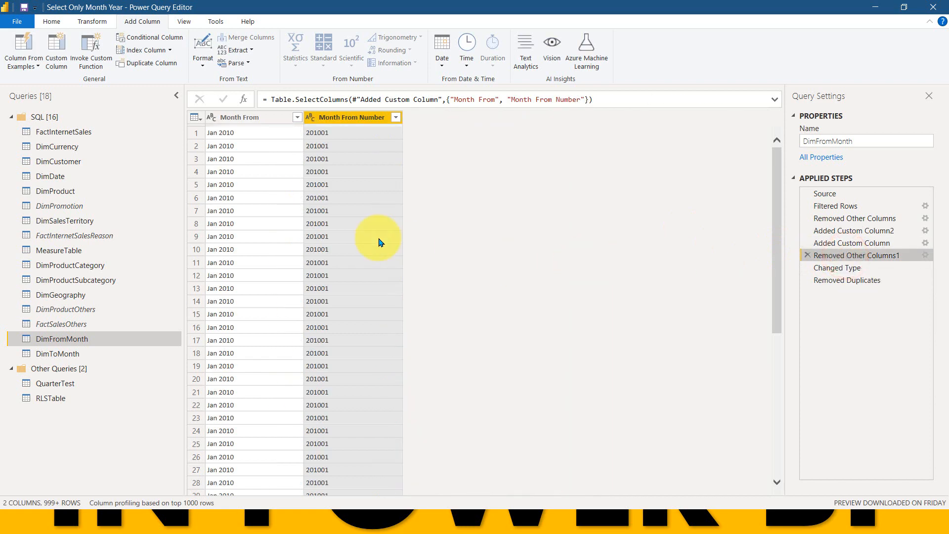
{"action": "left_click", "coordinate": [853, 243]}
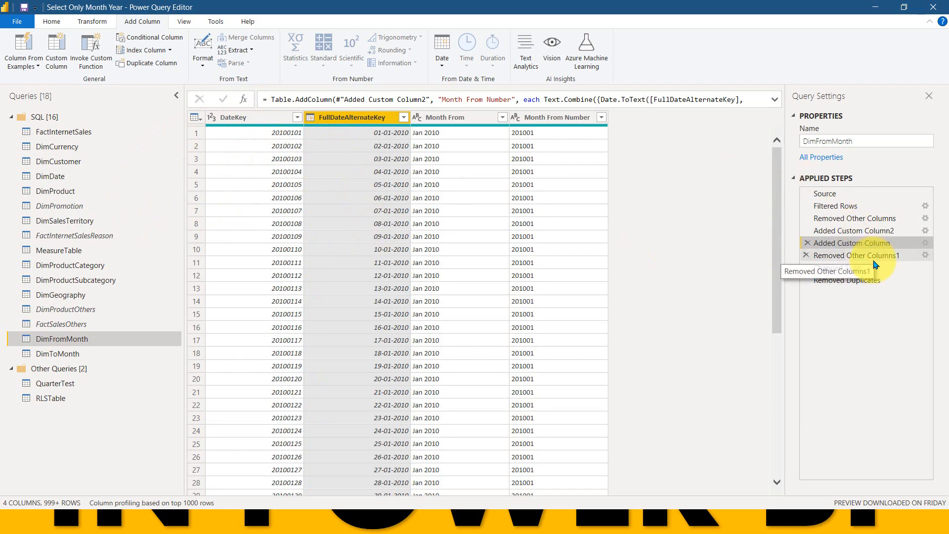
{"action": "left_click", "coordinate": [854, 255]}
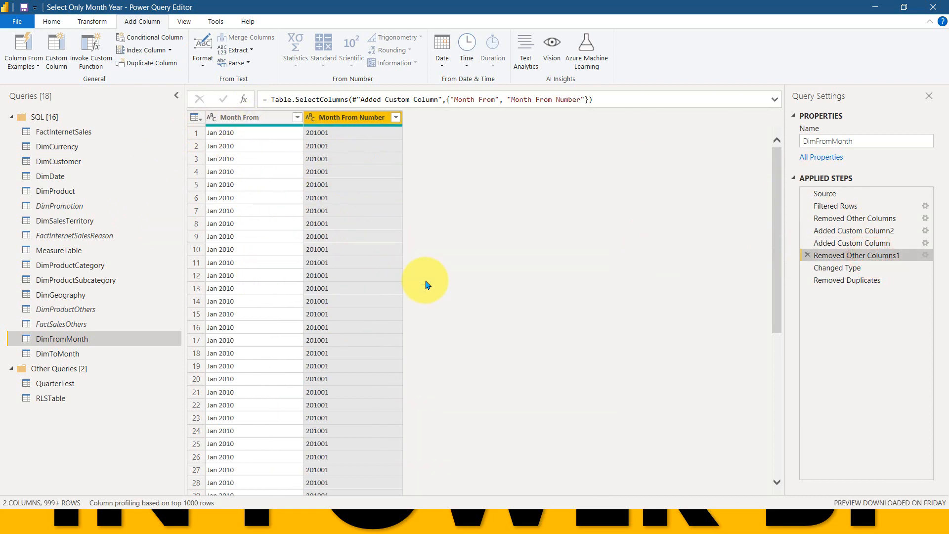
{"action": "left_click", "coordinate": [836, 267]}
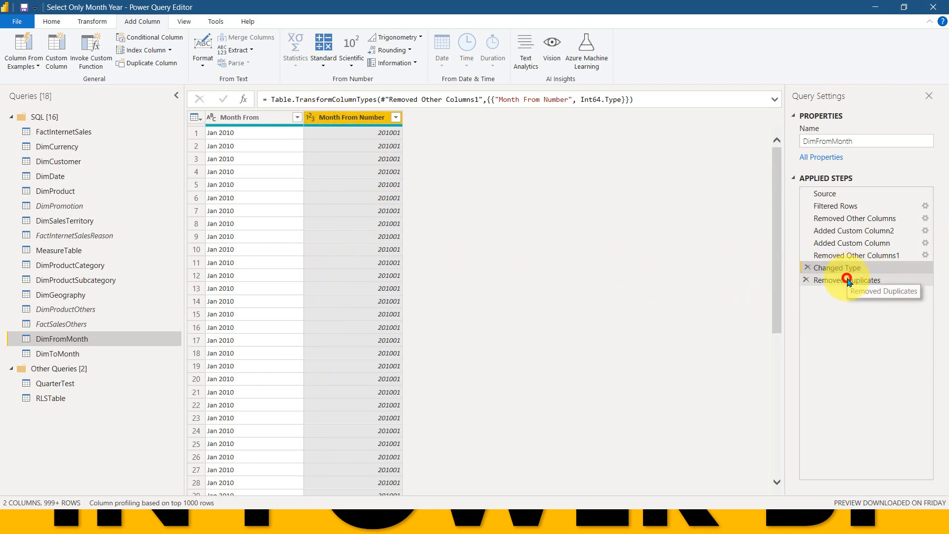
{"action": "left_click", "coordinate": [848, 279]}
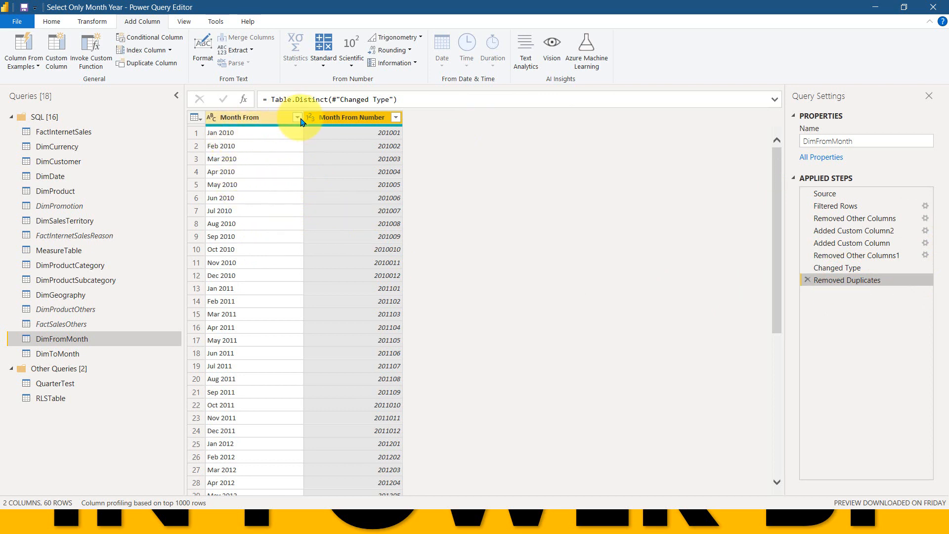
- Browse the distinct Month From values in the column's filter list, then cancel
{"action": "left_click", "coordinate": [297, 117]}
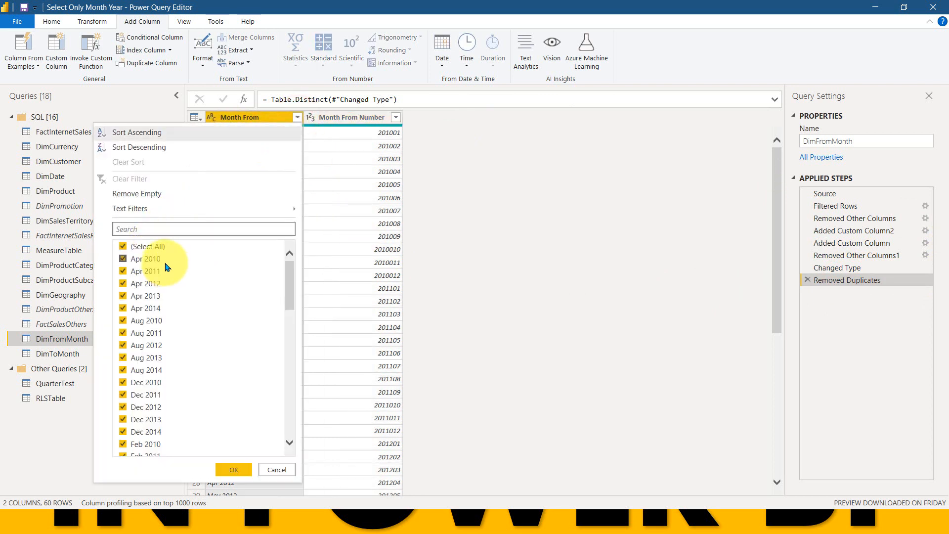
{"action": "scroll", "scroll_direction": "down", "scroll_amount": 3}
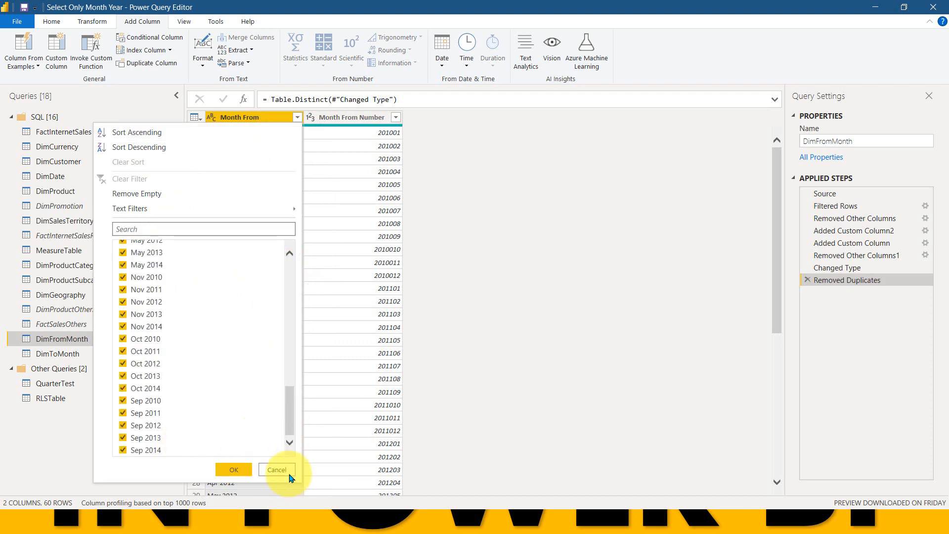
{"action": "left_click", "coordinate": [276, 469]}
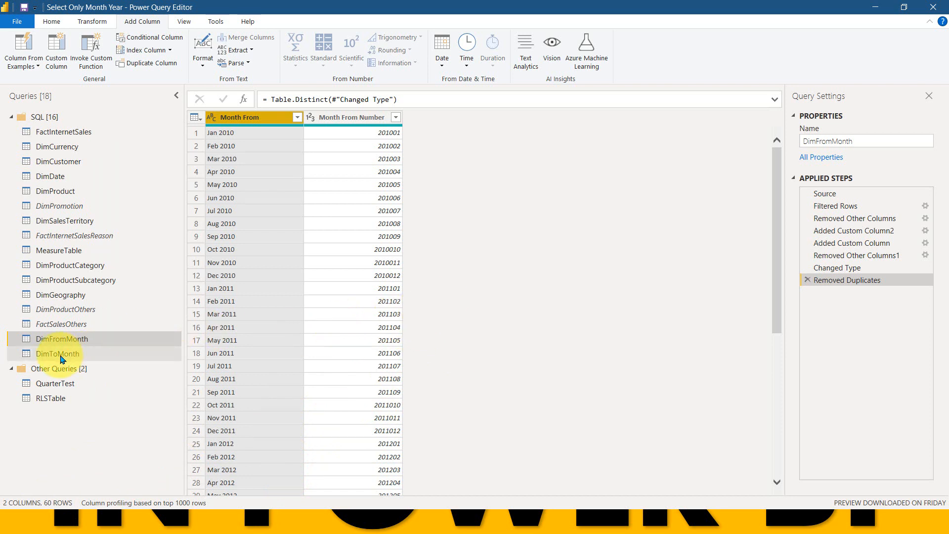
- Compare DimToMonth with DimFromMonth, ending on DimToMonth's Renamed Columns step
{"action": "left_click", "coordinate": [58, 352]}
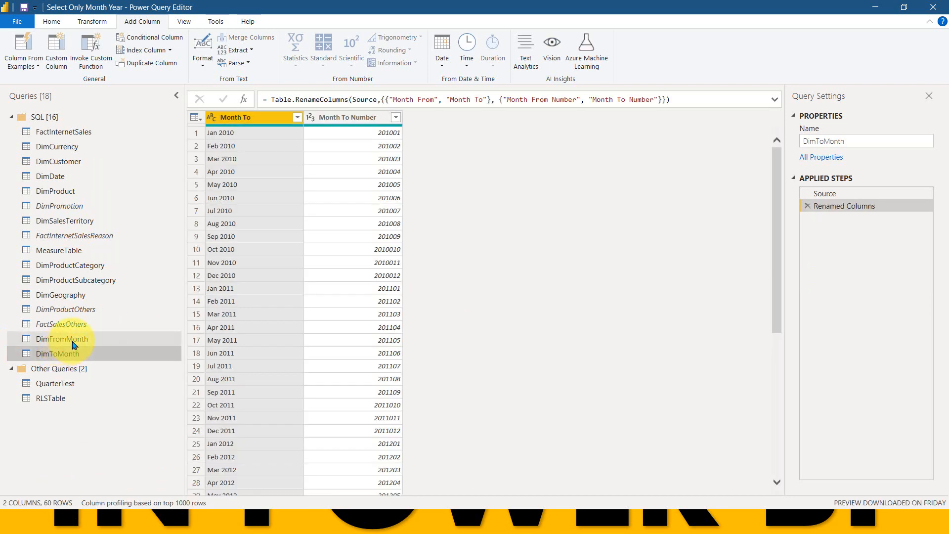
{"action": "right_click", "coordinate": [65, 338]}
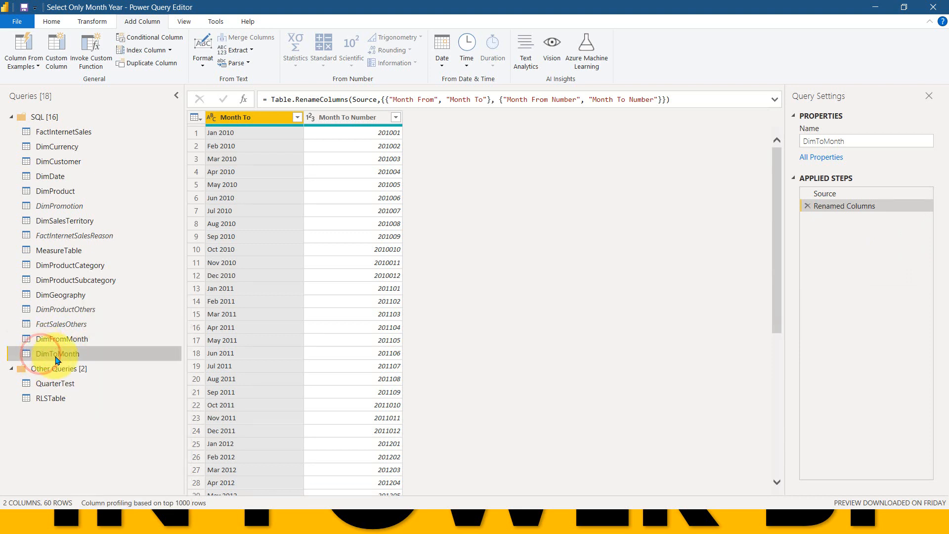
{"action": "left_click", "coordinate": [61, 338]}
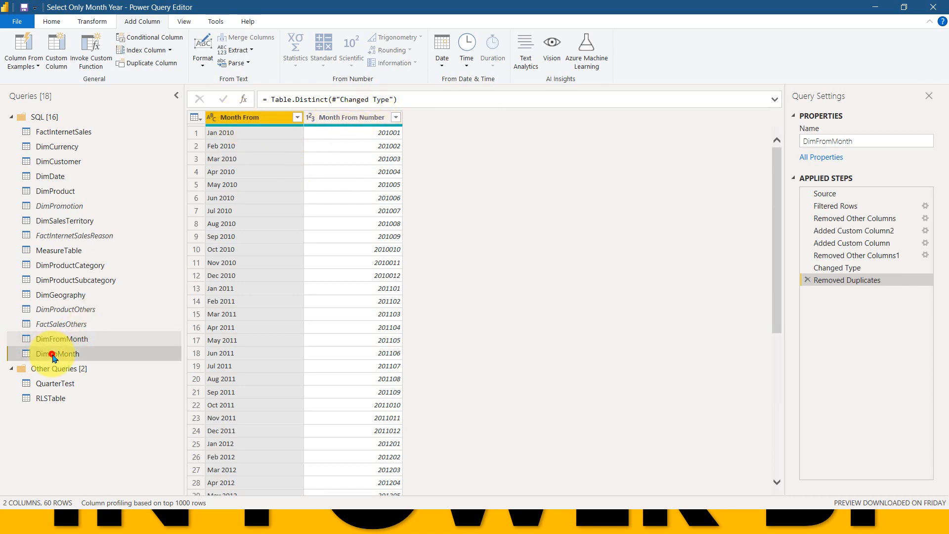
{"action": "left_click", "coordinate": [56, 354]}
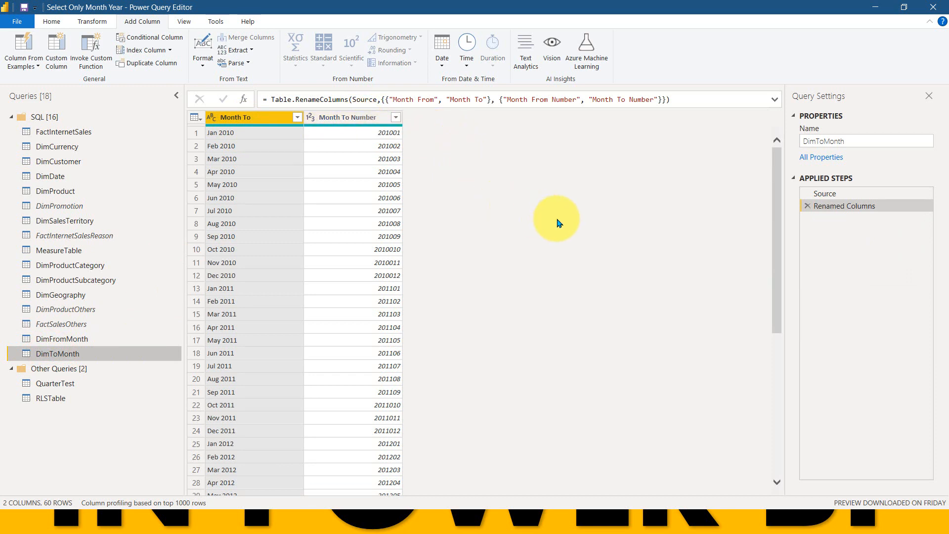
{"action": "mouse_move", "coordinate": [498, 257]}
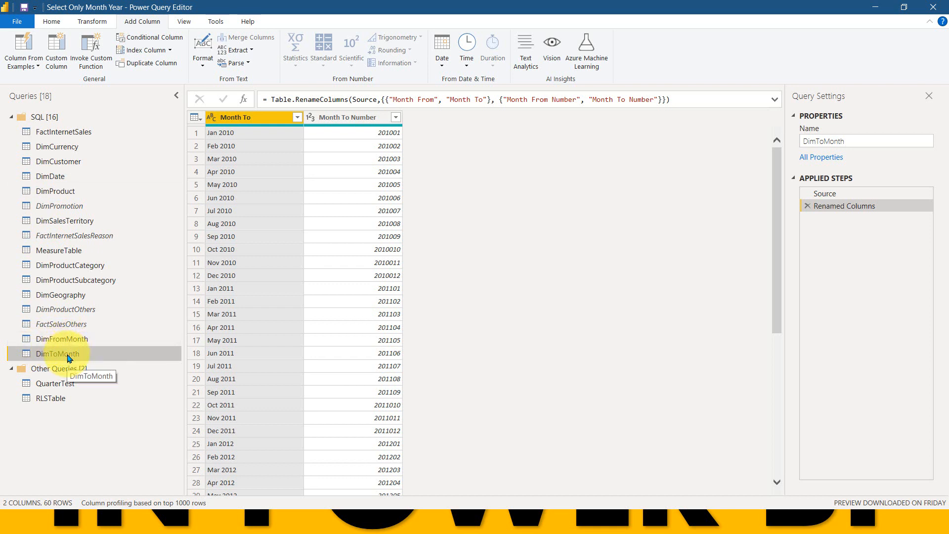
{"action": "mouse_move", "coordinate": [92, 354]}
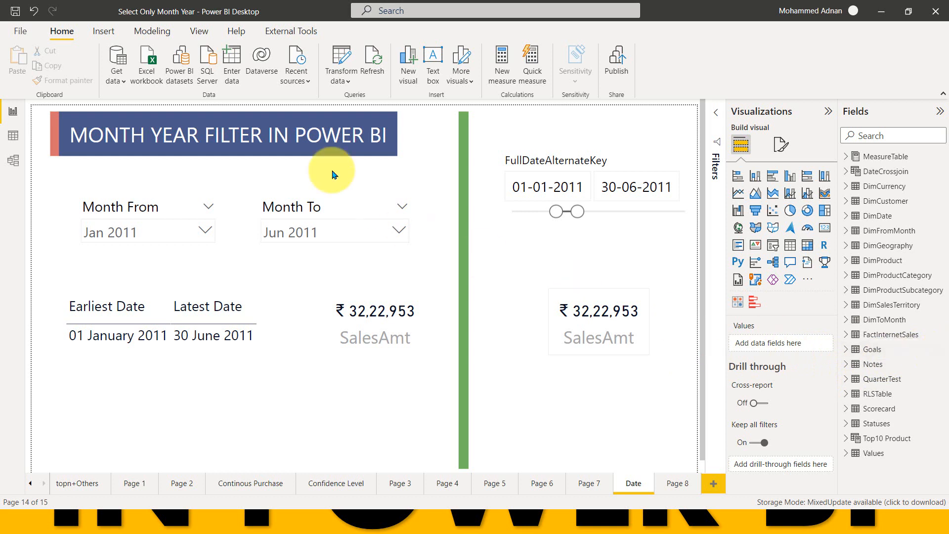
- Select the DateCrossjoin table under Modeling and switch to Data view
{"action": "left_click", "coordinate": [151, 31]}
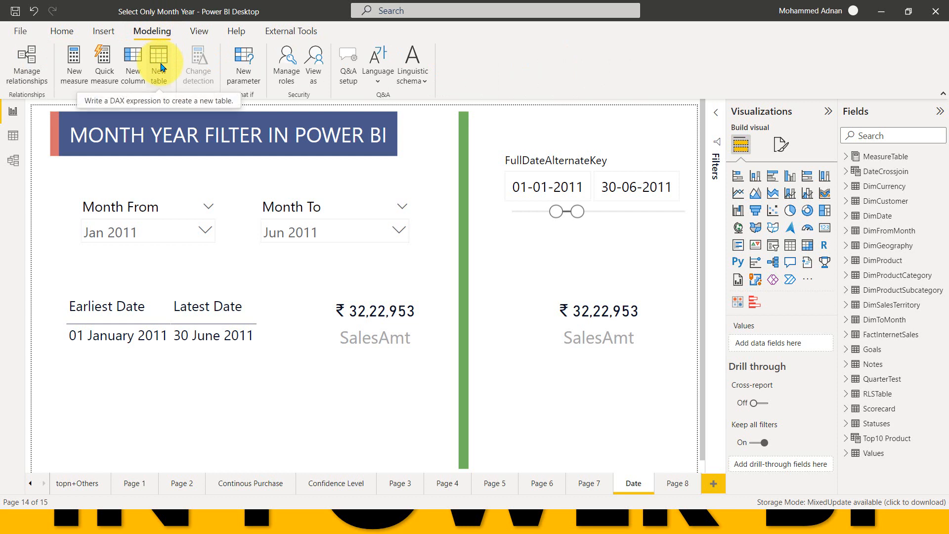
{"action": "mouse_move", "coordinate": [941, 203]}
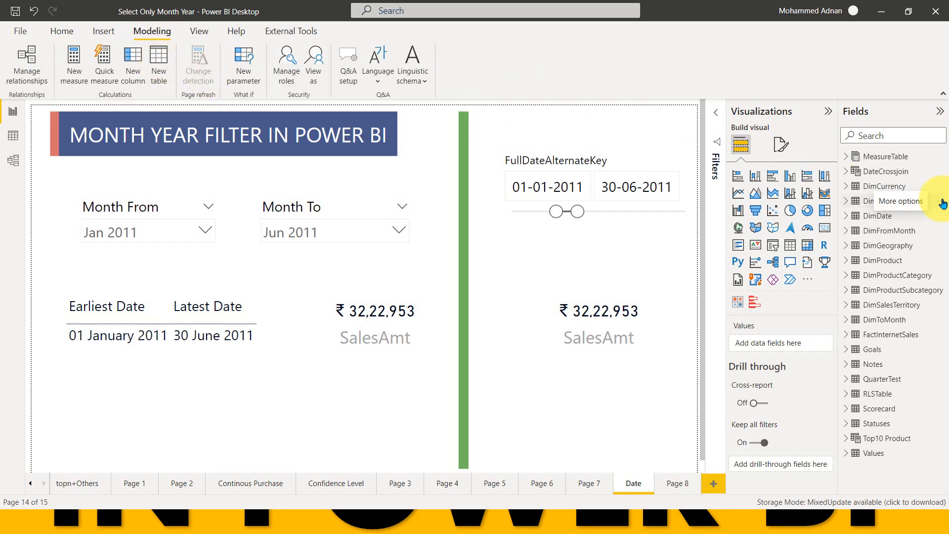
{"action": "left_click", "coordinate": [884, 171]}
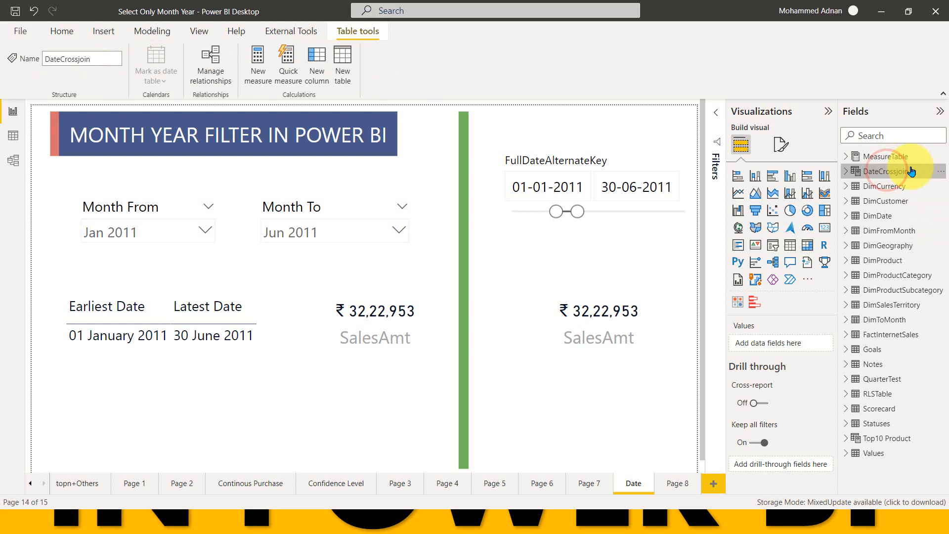
{"action": "left_click", "coordinate": [884, 170]}
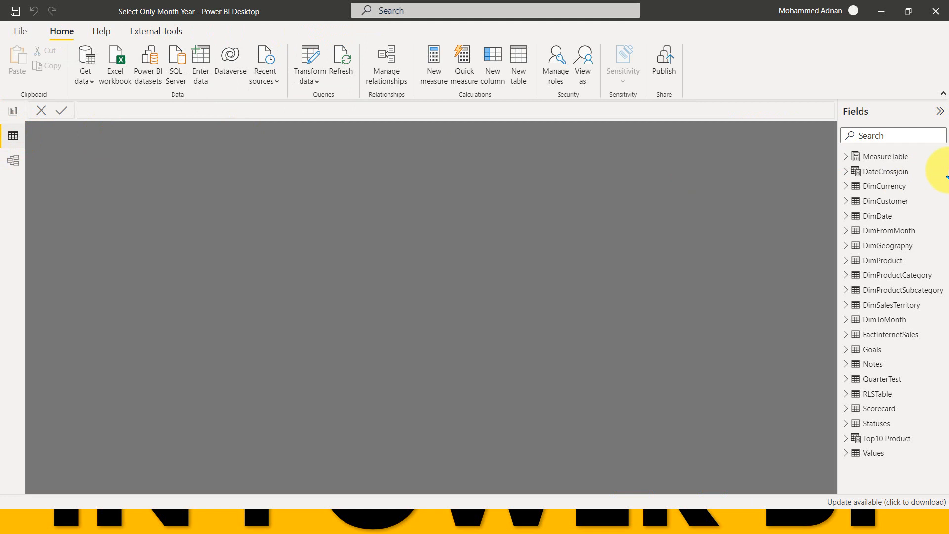
- Inspect the rows of the DateCrossjoin, DimToMonth and DimFromMonth tables in Data view
{"action": "left_click", "coordinate": [886, 171]}
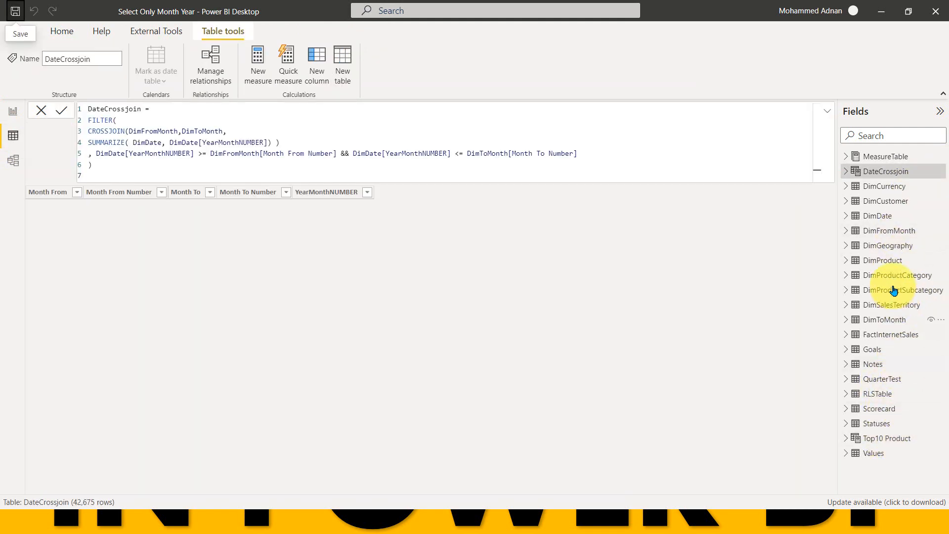
{"action": "left_click", "coordinate": [60, 110]}
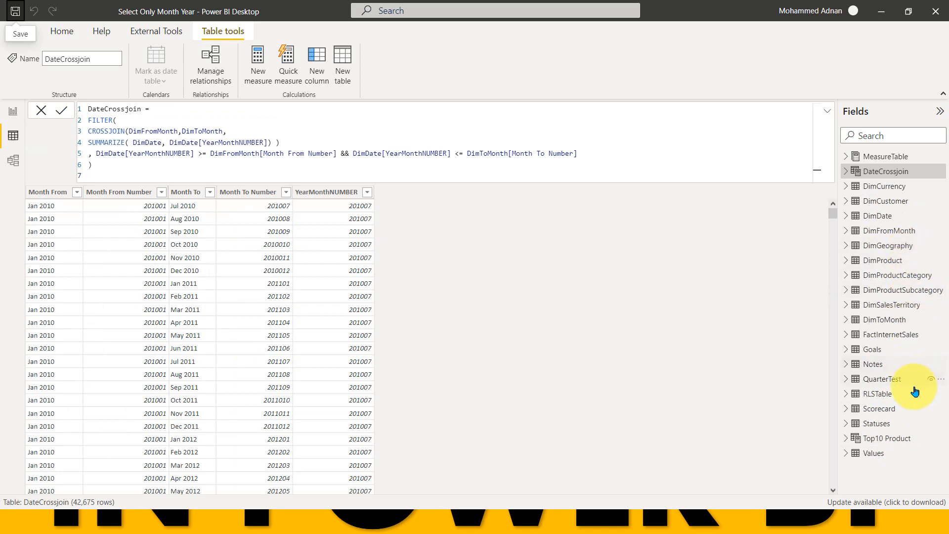
{"action": "left_click", "coordinate": [888, 319]}
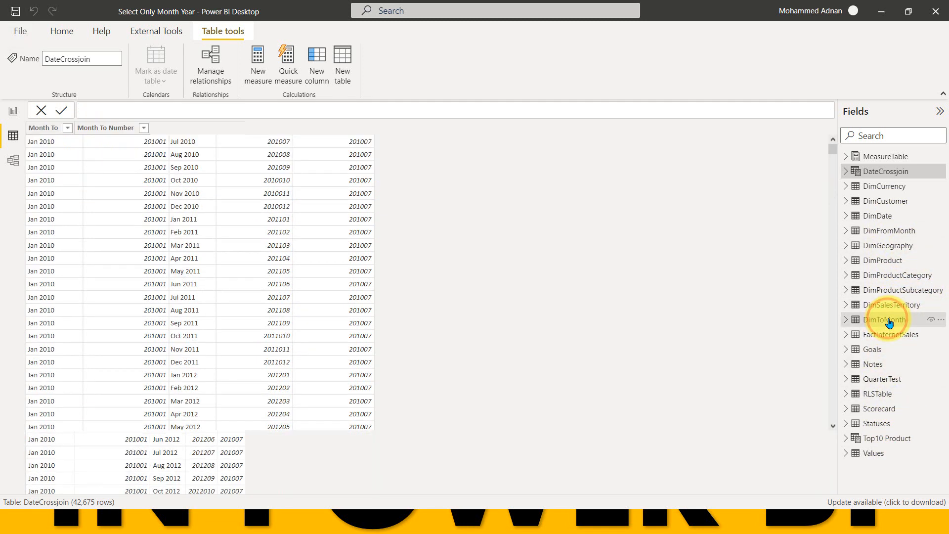
{"action": "left_click", "coordinate": [886, 319]}
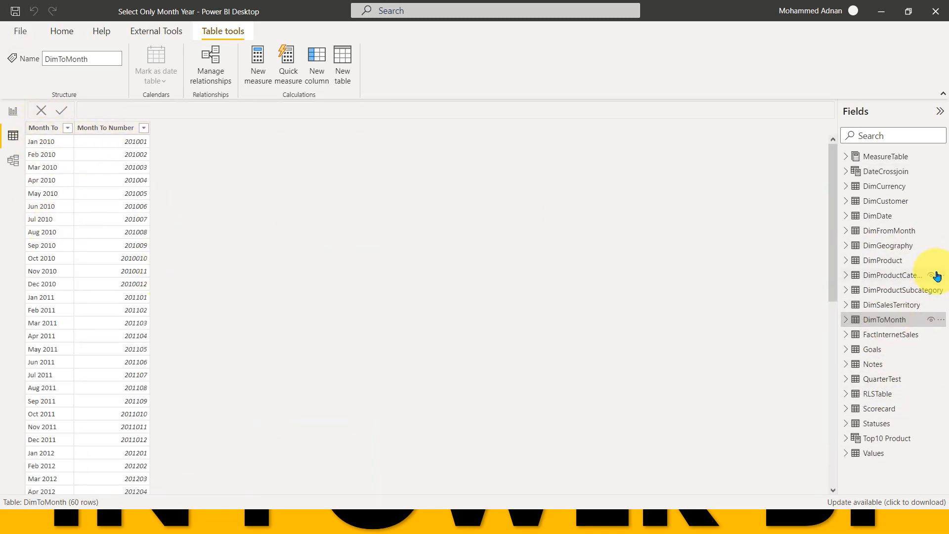
{"action": "mouse_move", "coordinate": [906, 271]}
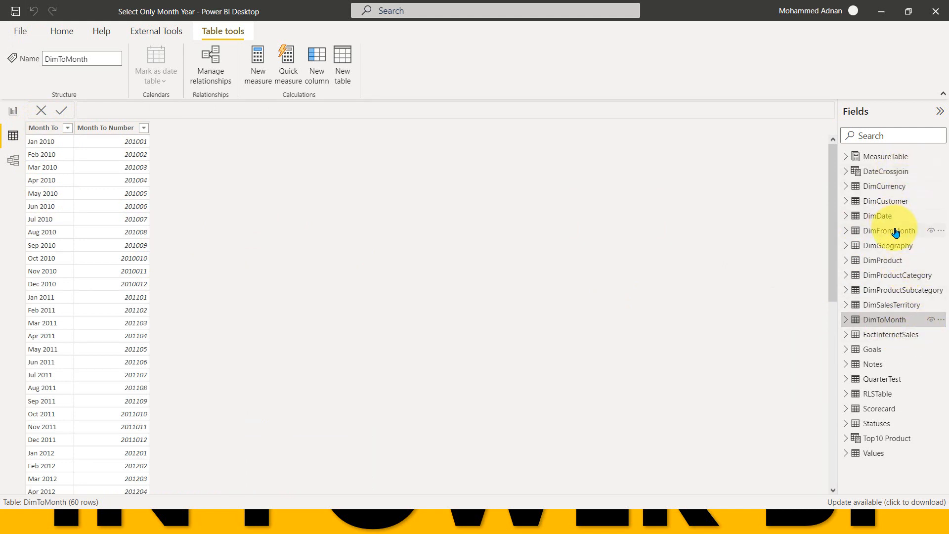
{"action": "left_click", "coordinate": [885, 230]}
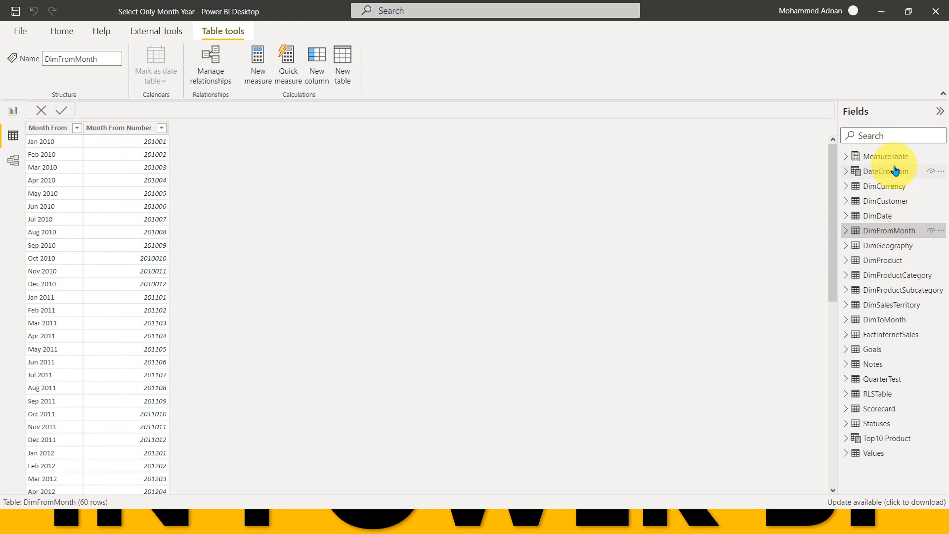
{"action": "left_click", "coordinate": [886, 171]}
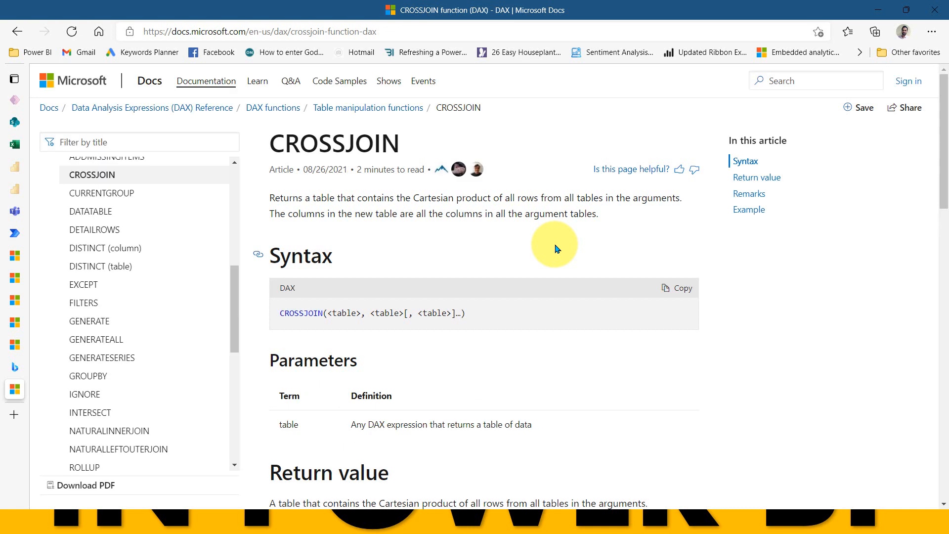
{"action": "mouse_move", "coordinate": [281, 197]}
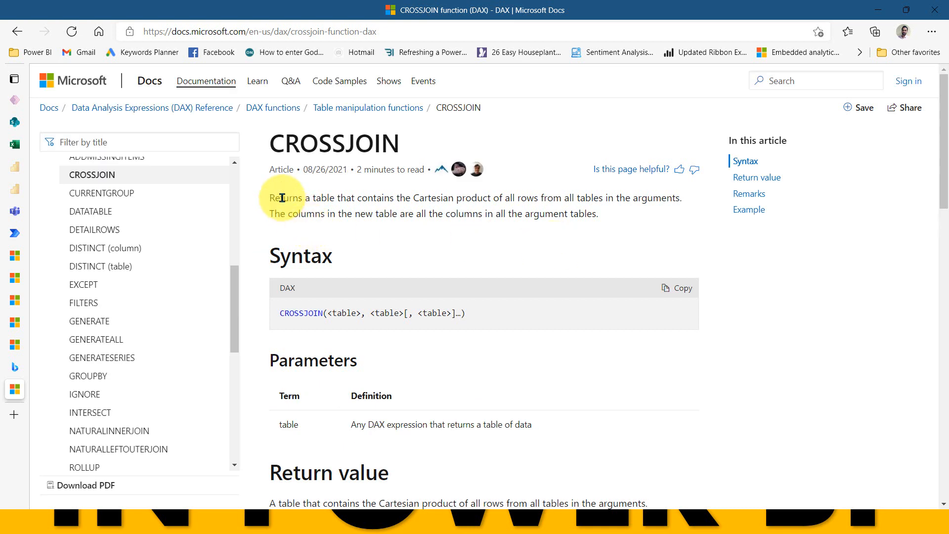
- Highlight the CROSSJOIN description of the new table's columns and scroll down
{"action": "left_click_drag", "start_coordinate": [270, 197], "coordinate": [475, 197]}
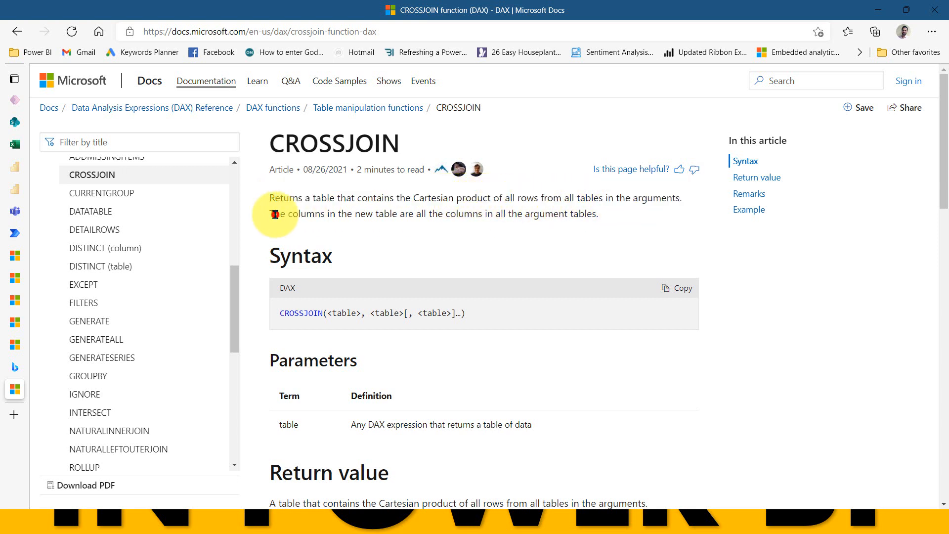
{"action": "left_click_drag", "start_coordinate": [272, 213], "coordinate": [436, 214]}
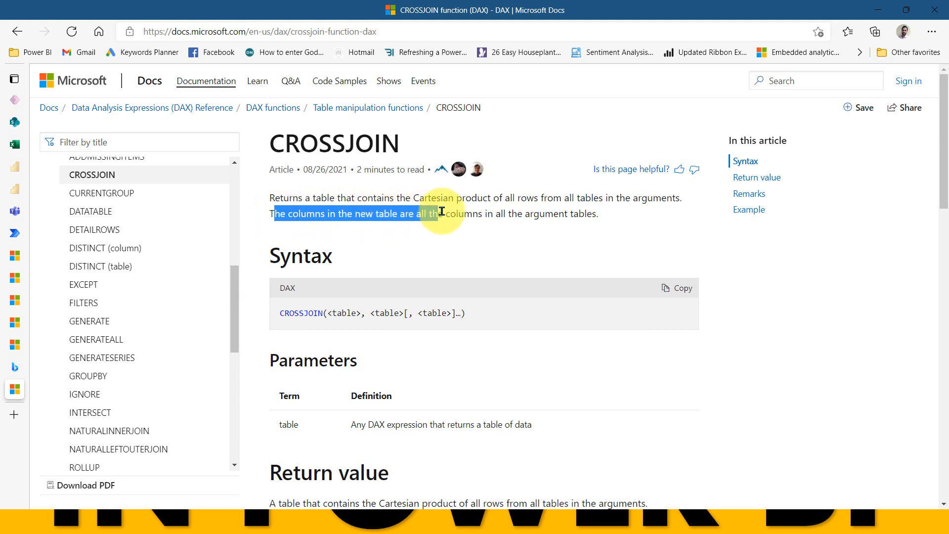
{"action": "scroll", "scroll_direction": "down", "scroll_amount": 3}
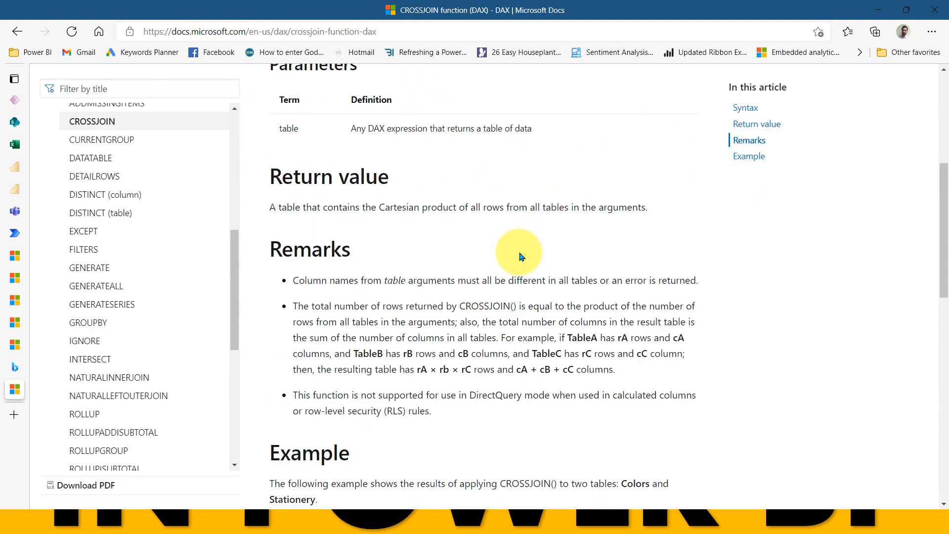
{"action": "scroll", "scroll_direction": "down", "scroll_amount": 3}
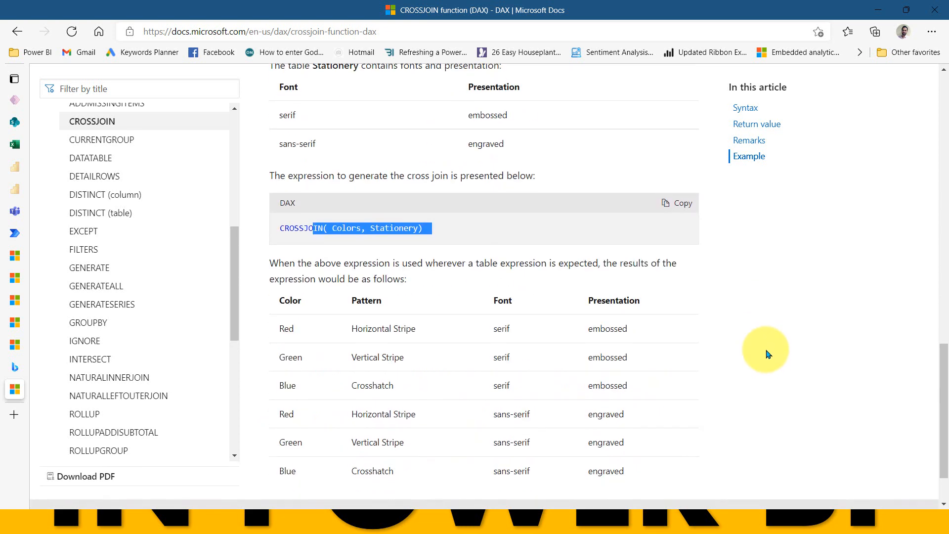
{"action": "scroll", "scroll_direction": "down", "scroll_amount": 3}
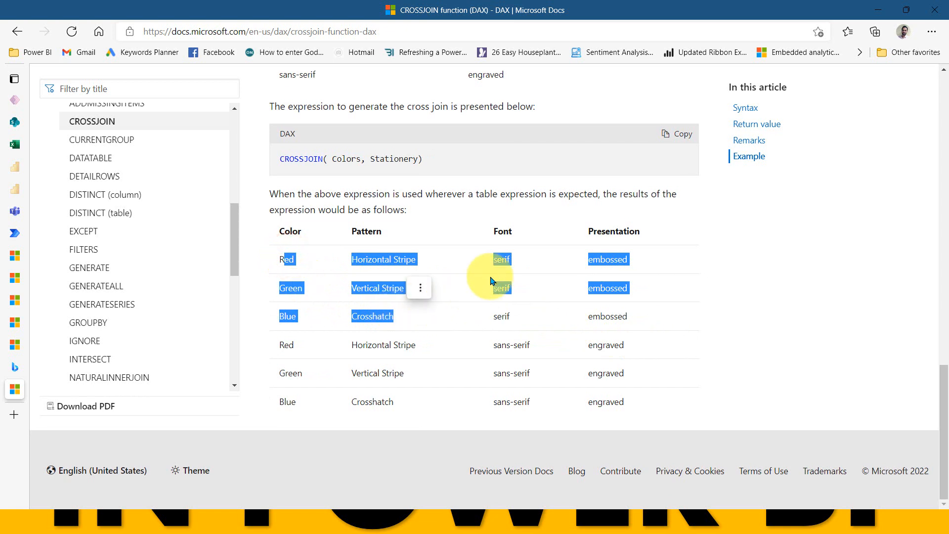
- Highlight the Colors and Stationery cross-join result rows in the Example section
{"action": "left_click", "coordinate": [285, 266]}
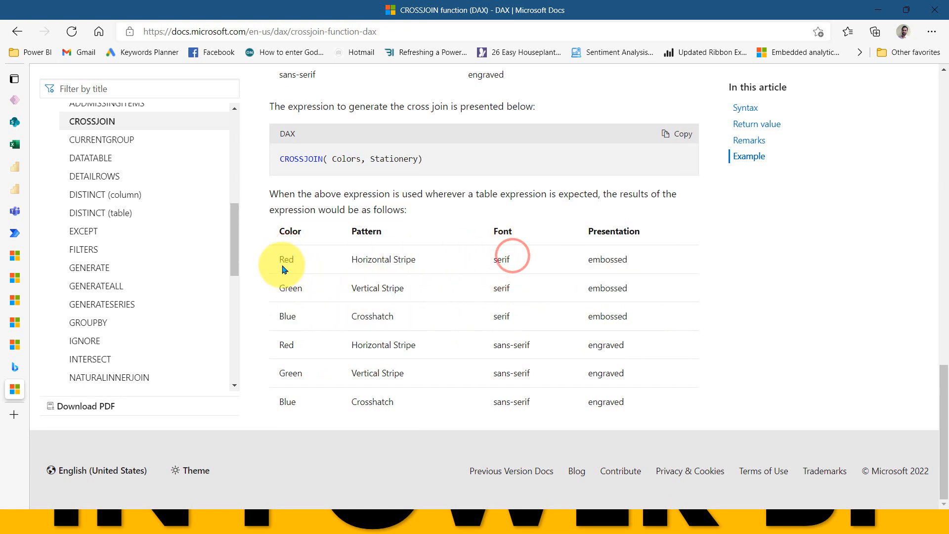
{"action": "left_click_drag", "start_coordinate": [281, 259], "coordinate": [393, 316]}
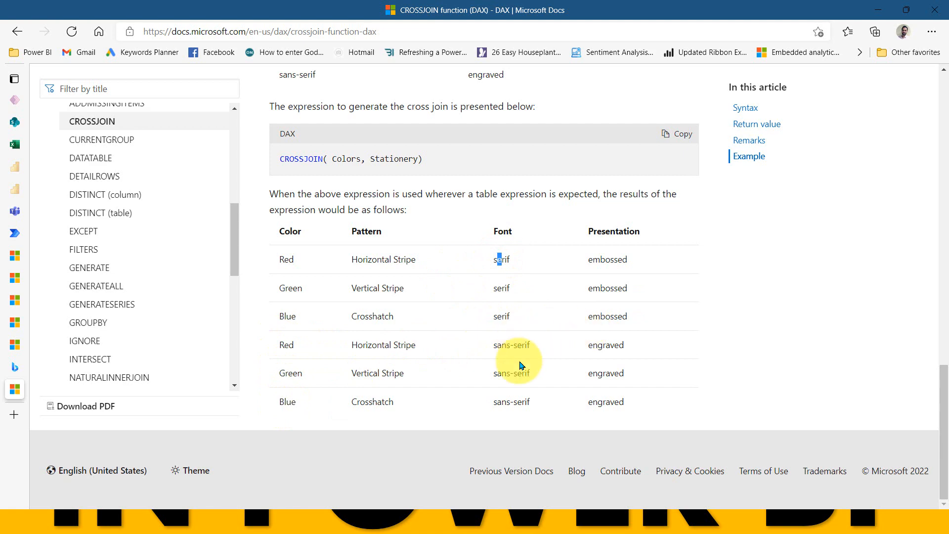
{"action": "scroll", "scroll_direction": "up", "scroll_amount": 3}
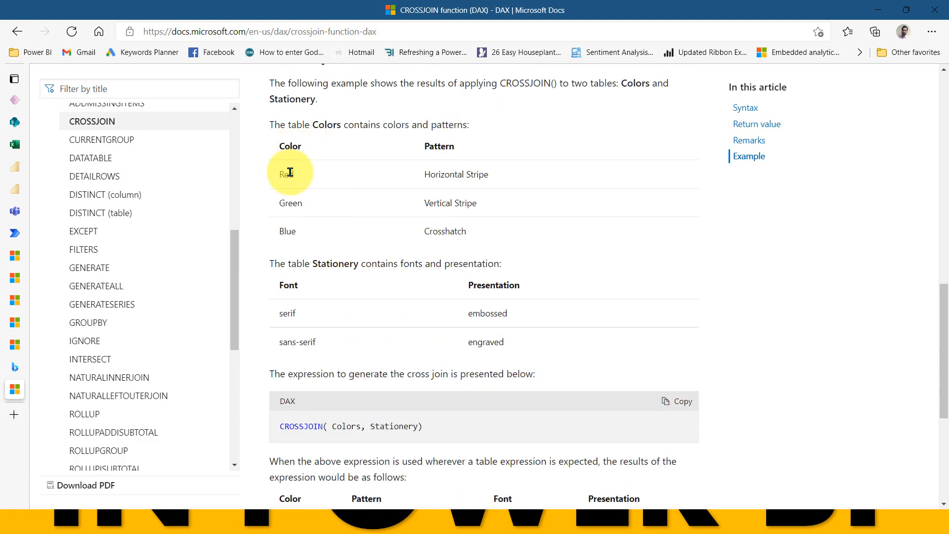
{"action": "mouse_move", "coordinate": [297, 312]}
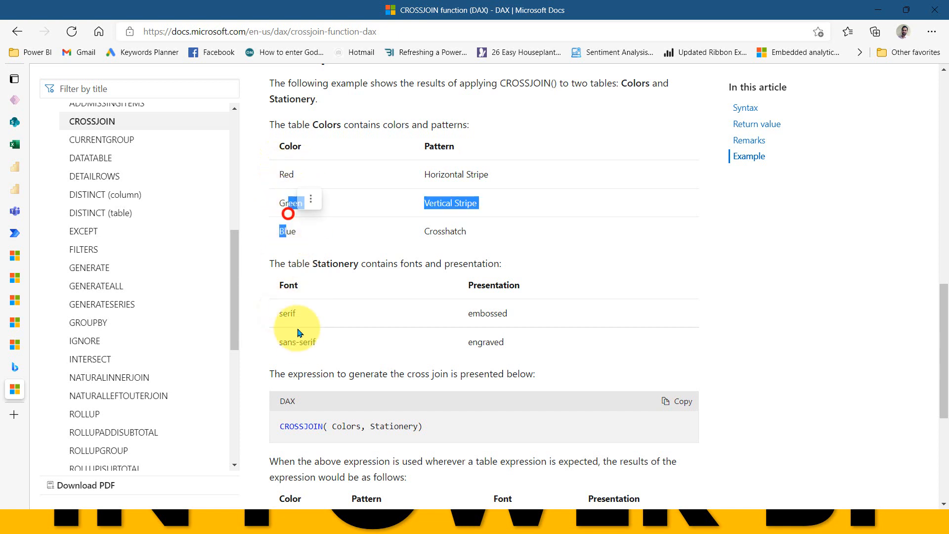
{"action": "scroll", "scroll_direction": "down", "scroll_amount": 3}
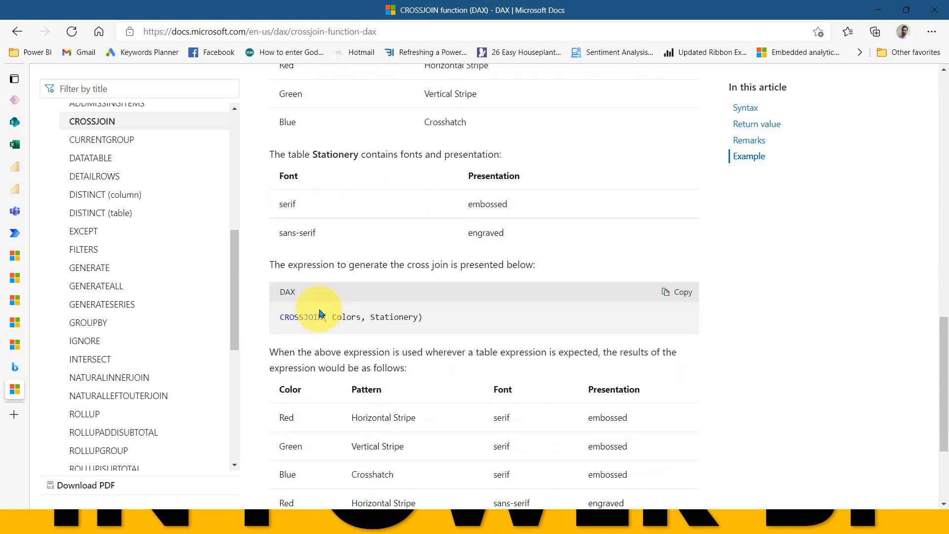
{"action": "scroll", "scroll_direction": "down", "scroll_amount": 3}
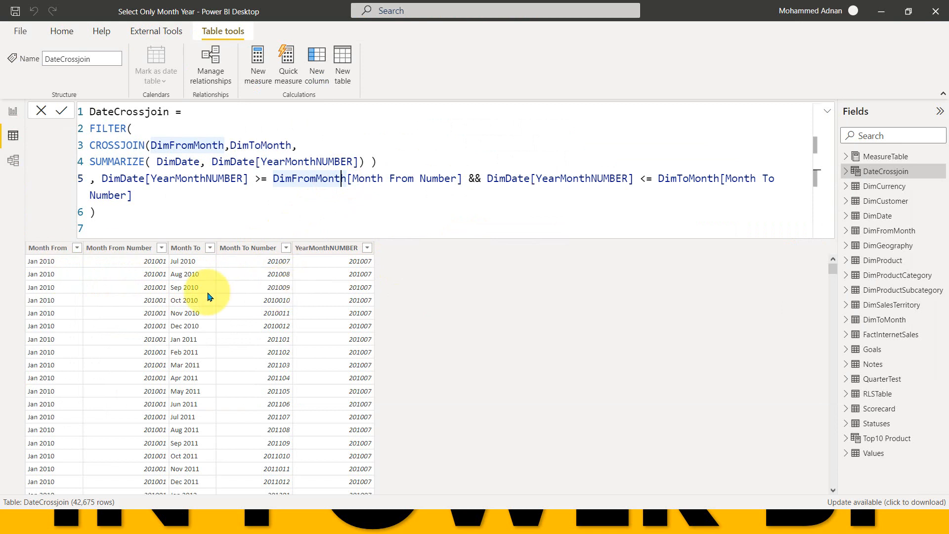
{"action": "mouse_move", "coordinate": [54, 273]}
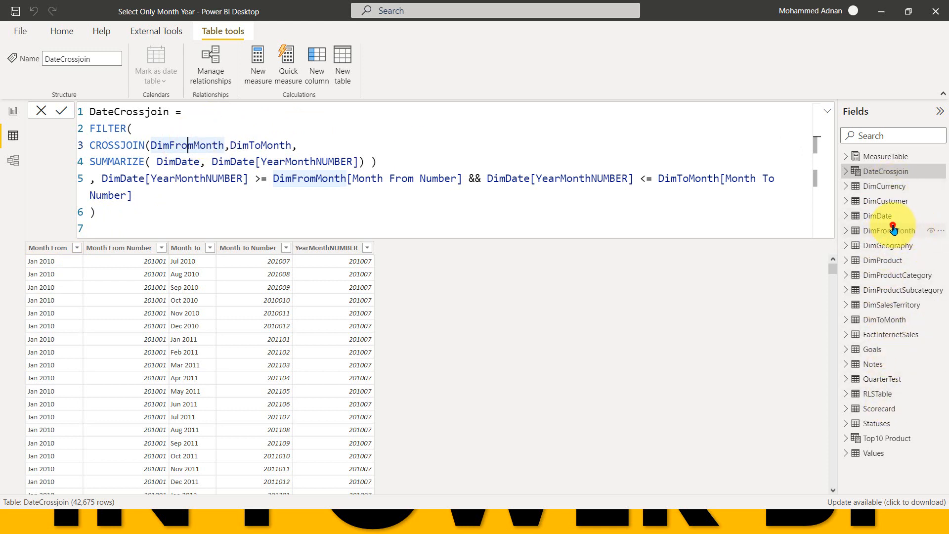
- Check the DimFromMonth and DimDate data, then return to the DateCrossjoin formula
{"action": "left_click", "coordinate": [886, 230]}
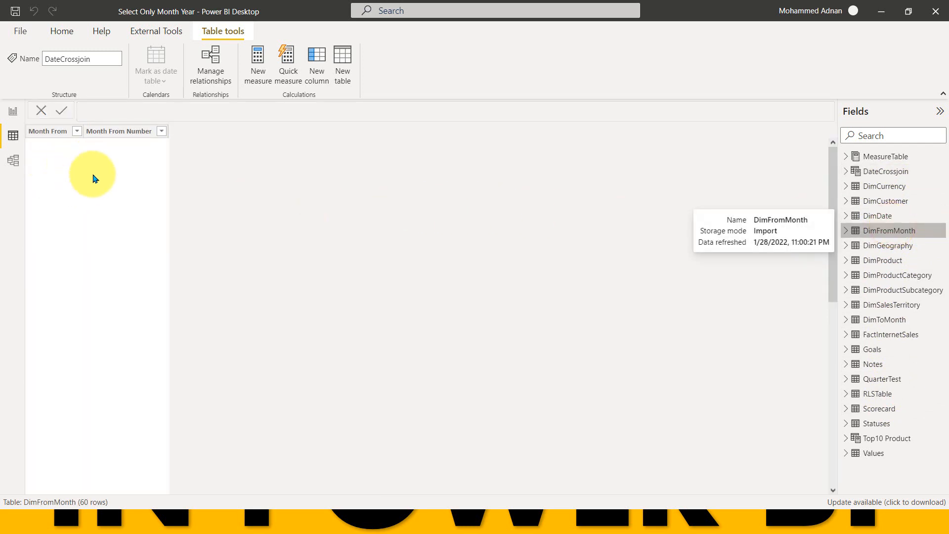
{"action": "left_click", "coordinate": [884, 230]}
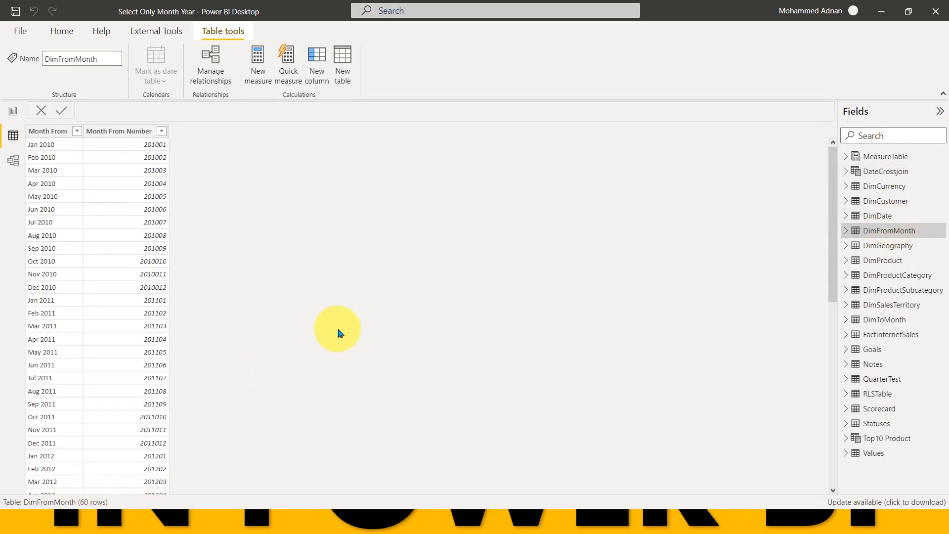
{"action": "mouse_move", "coordinate": [895, 172]}
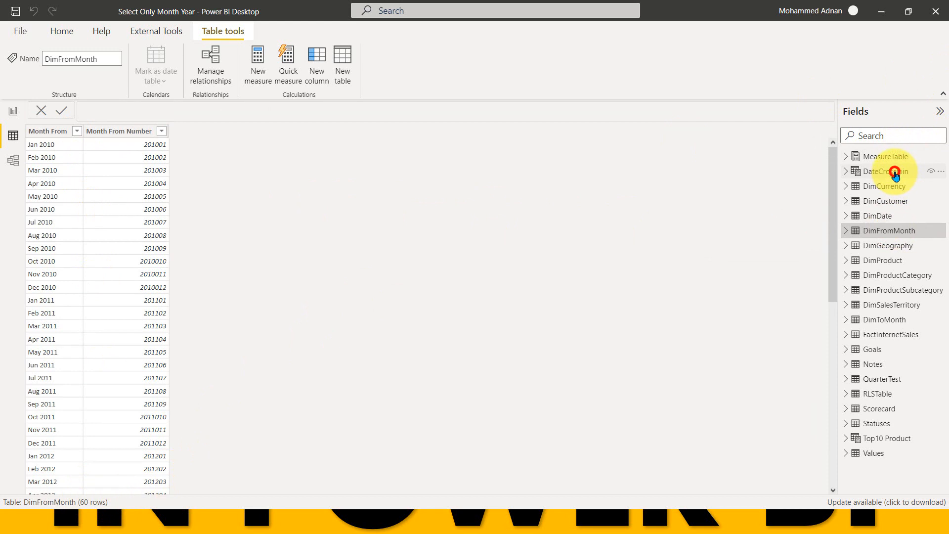
{"action": "left_click", "coordinate": [885, 172]}
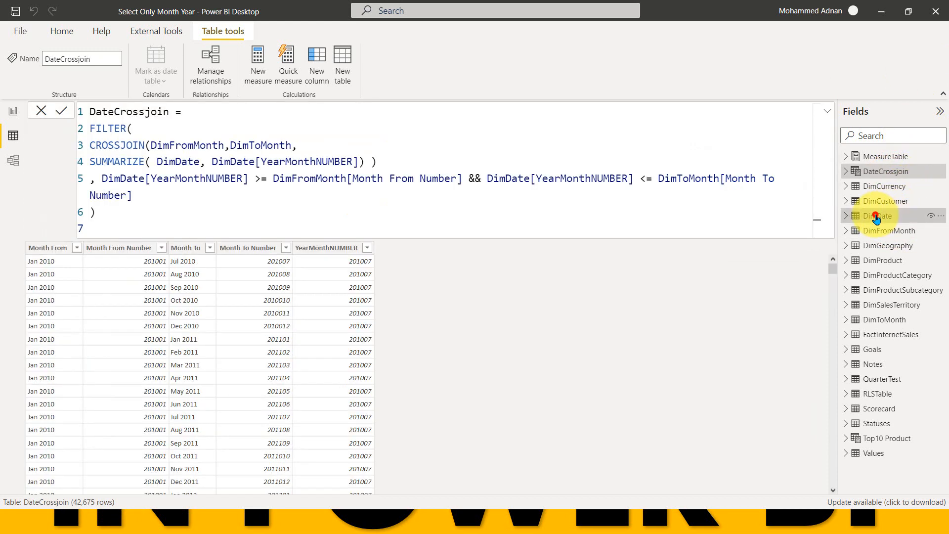
{"action": "left_click", "coordinate": [877, 215]}
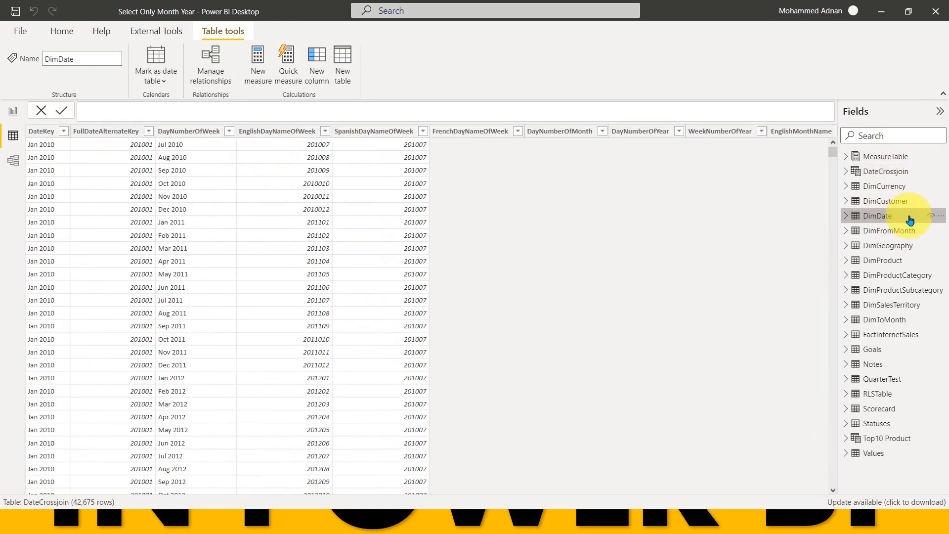
{"action": "left_click", "coordinate": [876, 215]}
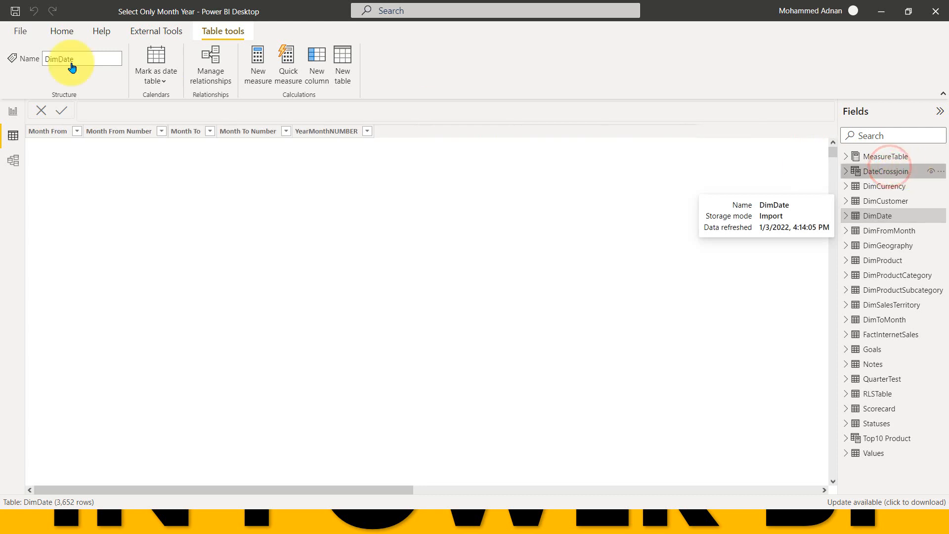
{"action": "left_click", "coordinate": [887, 170]}
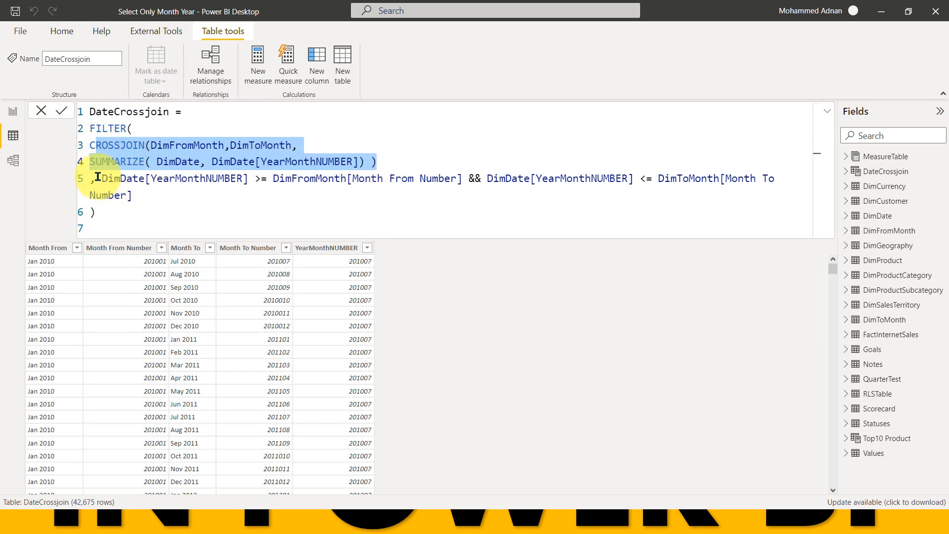
{"action": "left_click", "coordinate": [110, 178]}
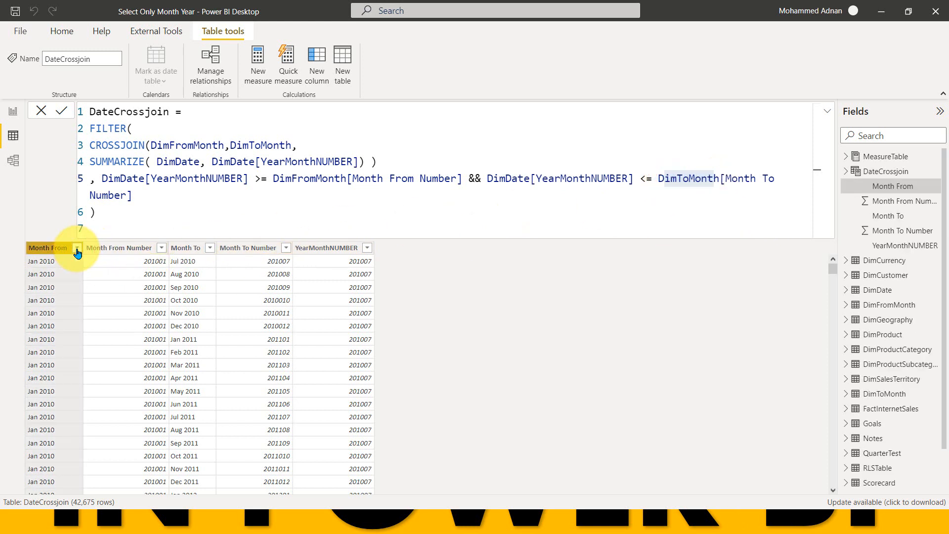
- Filter the Month From column to only Apr 2011
{"action": "left_click", "coordinate": [77, 247]}
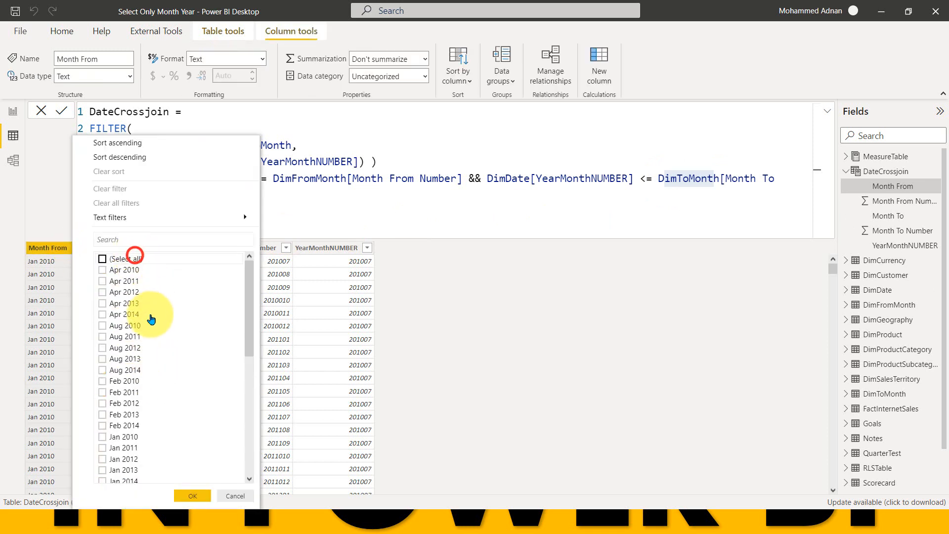
{"action": "left_click", "coordinate": [103, 281]}
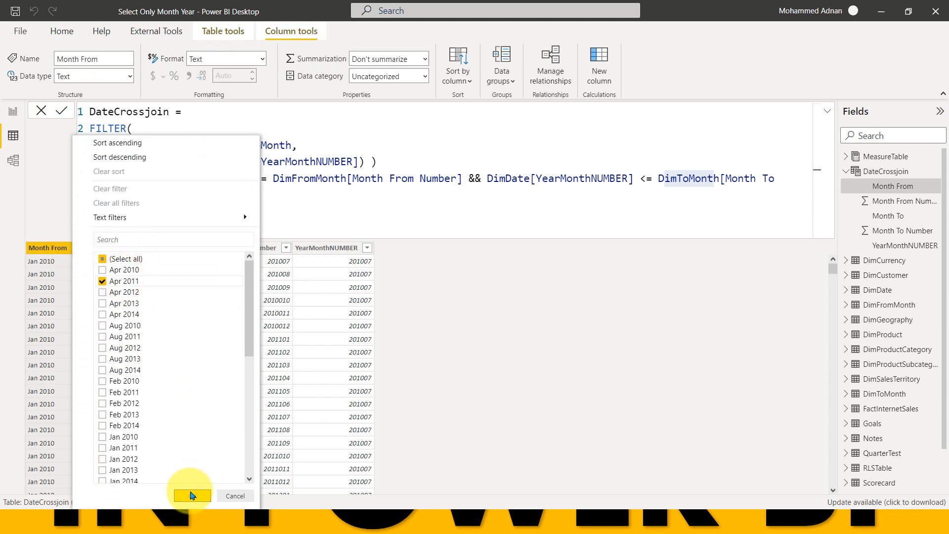
{"action": "left_click", "coordinate": [189, 495]}
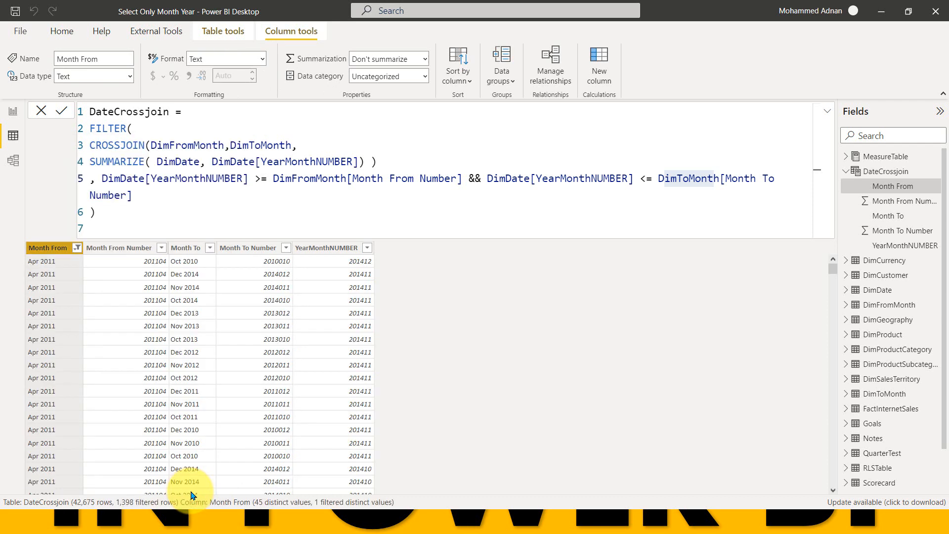
- Filter the Month To column to only Jul 2011, leaving rows 201104–201107
{"action": "left_click", "coordinate": [188, 248]}
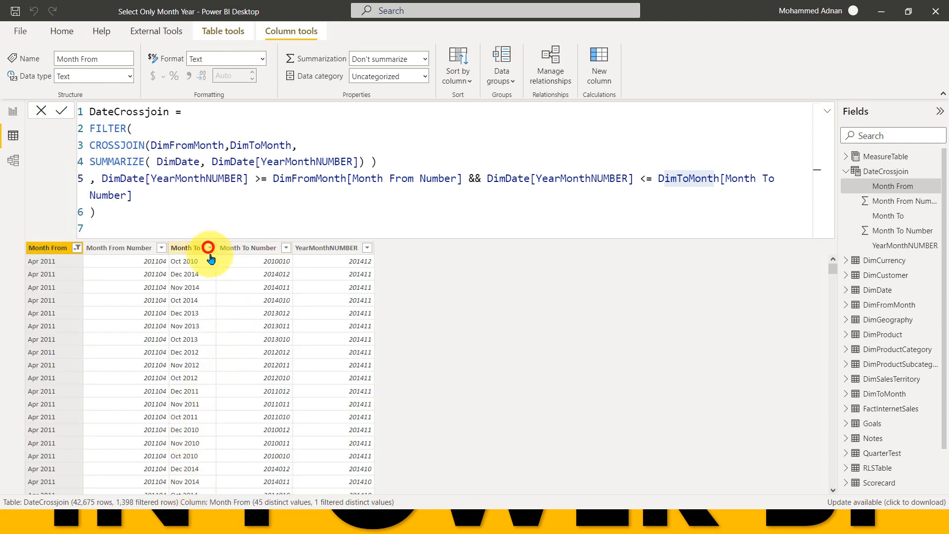
{"action": "left_click", "coordinate": [209, 248]}
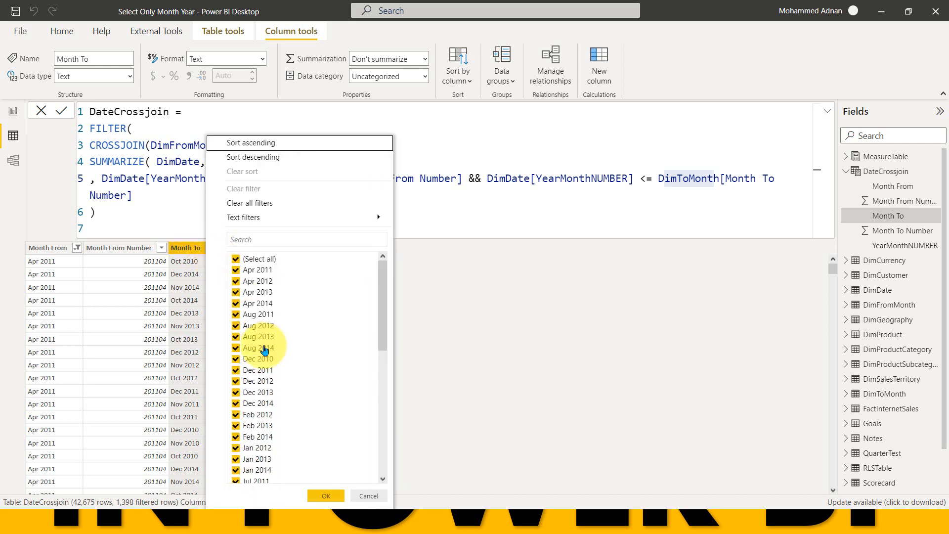
{"action": "left_click", "coordinate": [235, 259]}
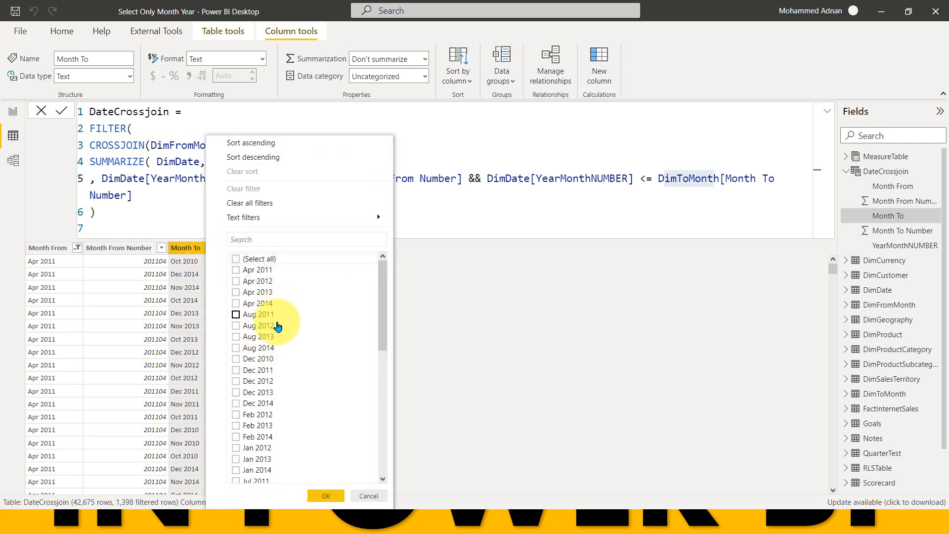
{"action": "scroll", "scroll_direction": "down", "scroll_amount": 3}
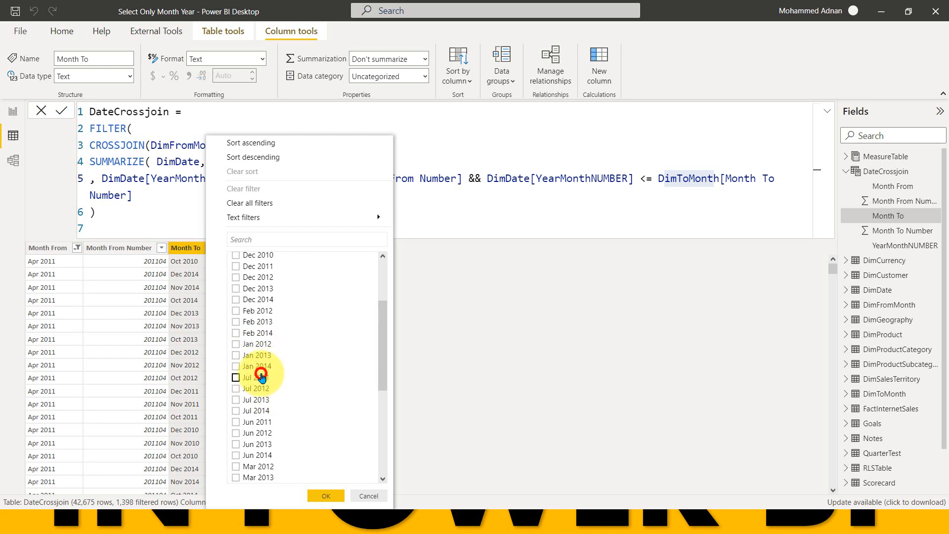
{"action": "left_click", "coordinate": [325, 495]}
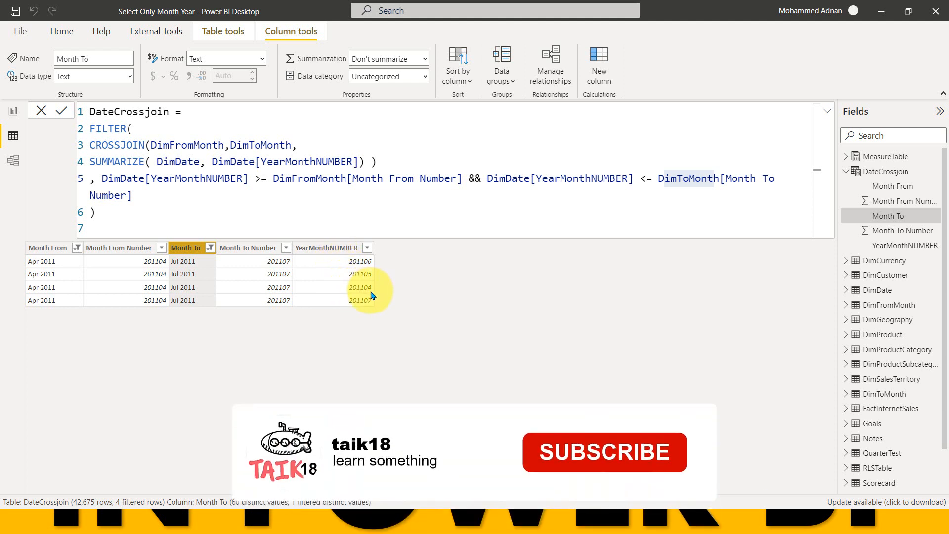
{"action": "left_click", "coordinate": [604, 452]}
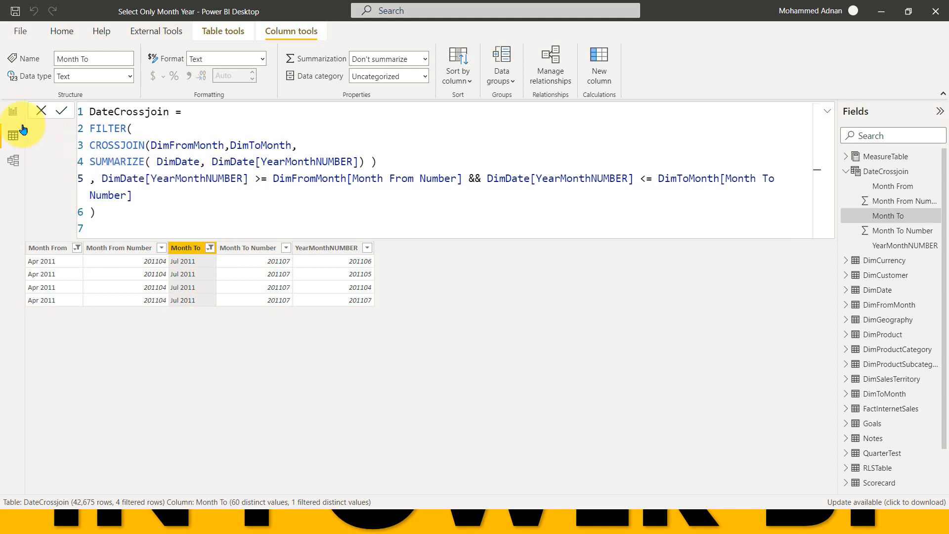
- Return to Report view and open Manage relationships from the Modeling tab
{"action": "left_click", "coordinate": [12, 111]}
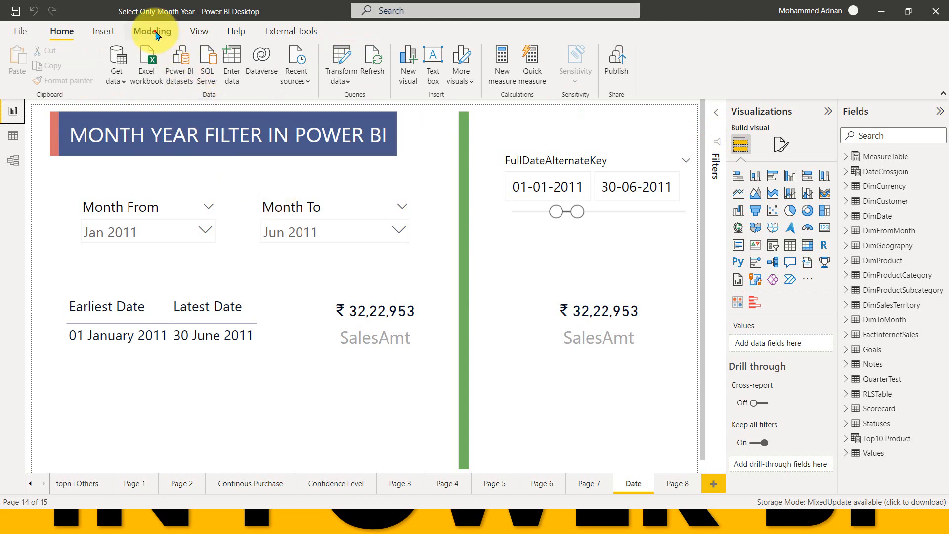
{"action": "left_click", "coordinate": [152, 30]}
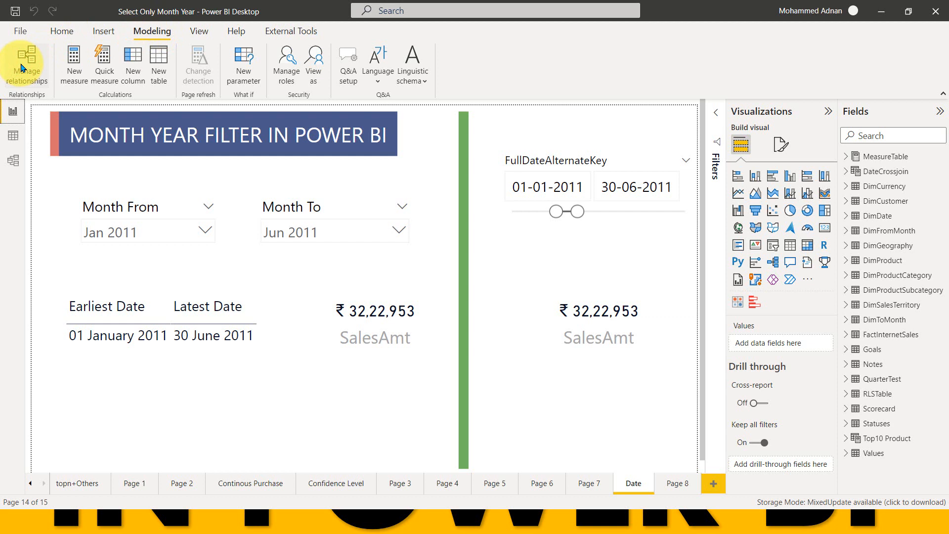
{"action": "mouse_move", "coordinate": [876, 190]}
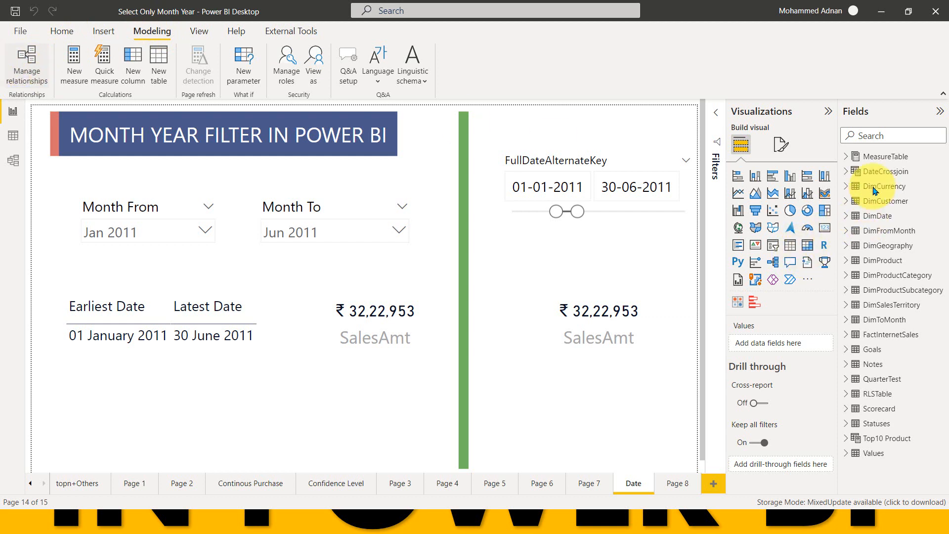
{"action": "left_click", "coordinate": [27, 64]}
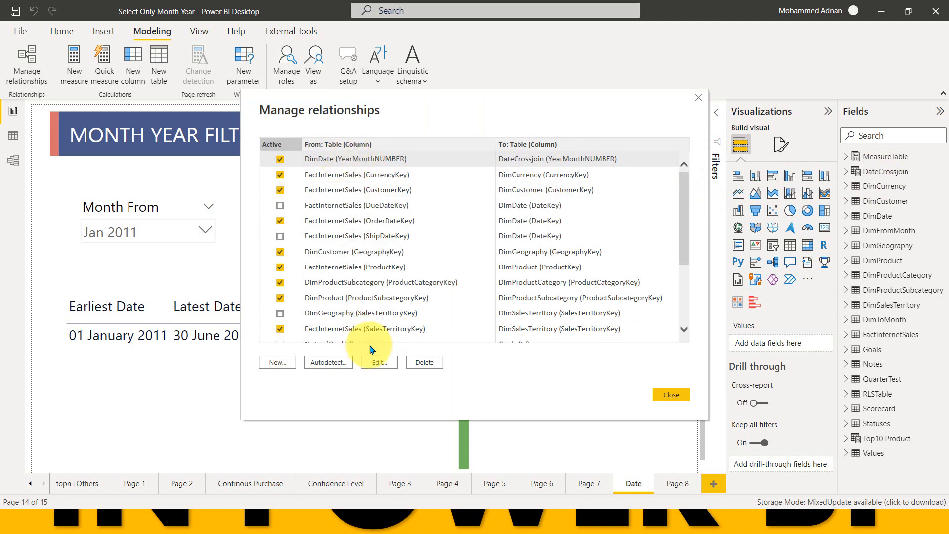
- Set the DimDate–DateCrossjoin relationship's cross filter direction to Single, then close the relationships list
{"action": "left_click", "coordinate": [378, 361]}
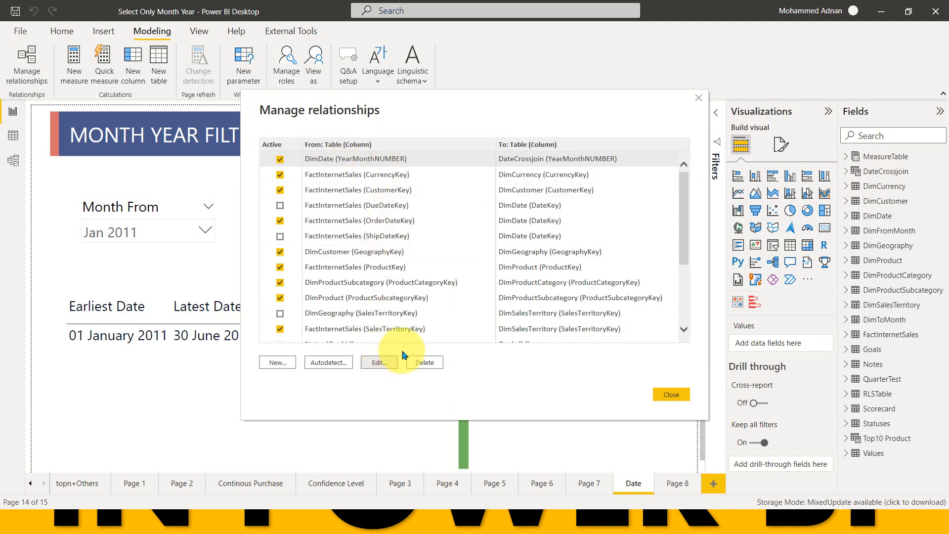
{"action": "left_click", "coordinate": [377, 362]}
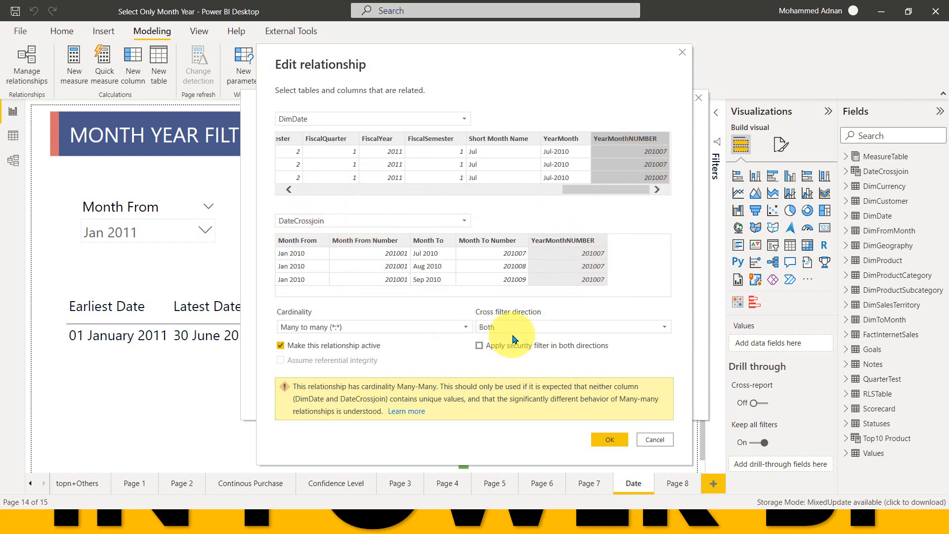
{"action": "left_click", "coordinate": [572, 326]}
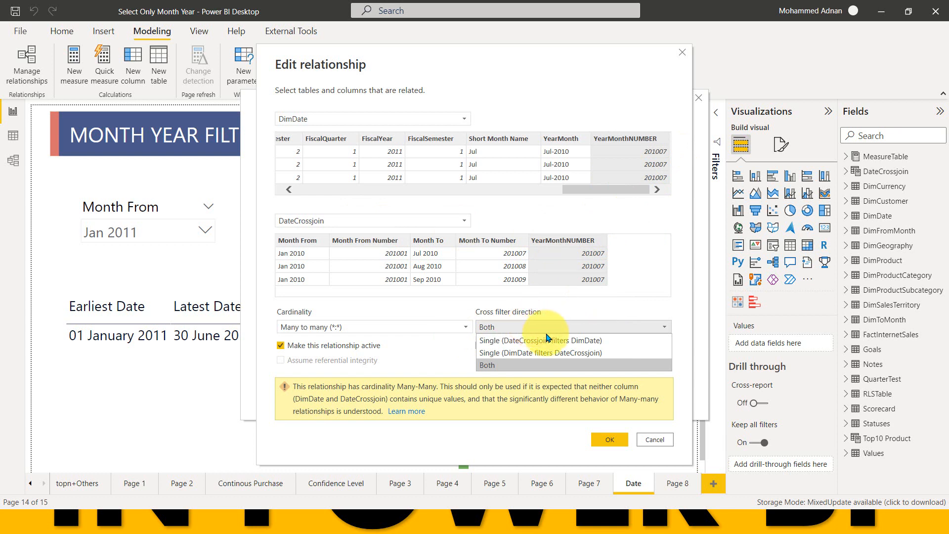
{"action": "mouse_move", "coordinate": [489, 340]}
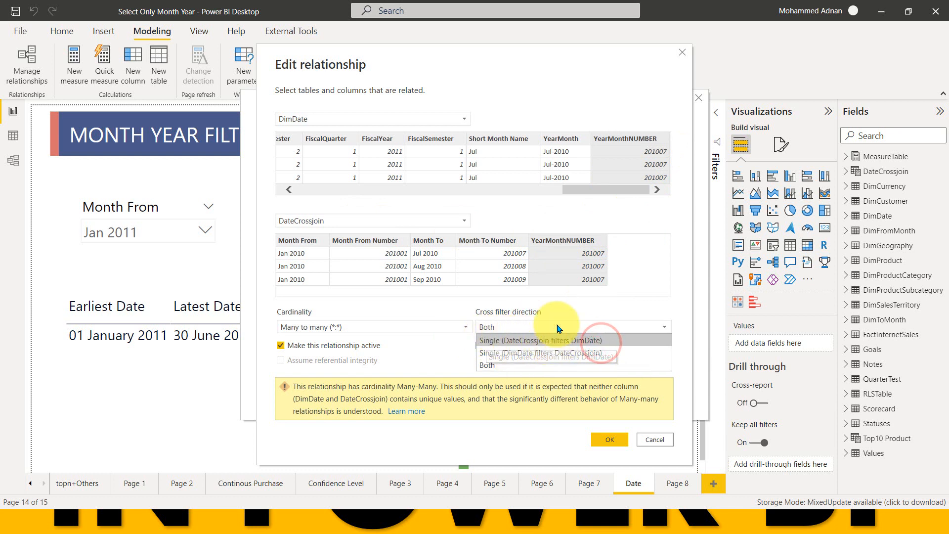
{"action": "left_click", "coordinate": [540, 340]}
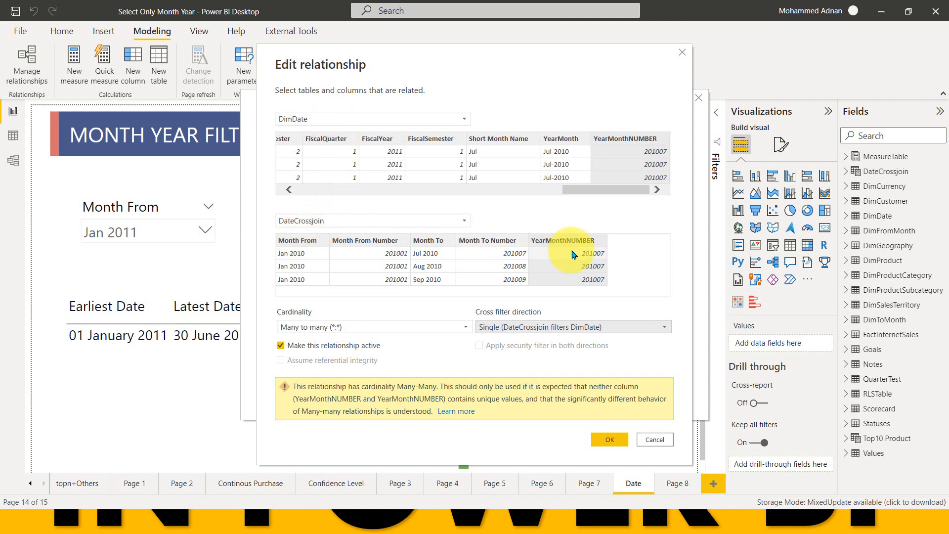
{"action": "mouse_move", "coordinate": [608, 425]}
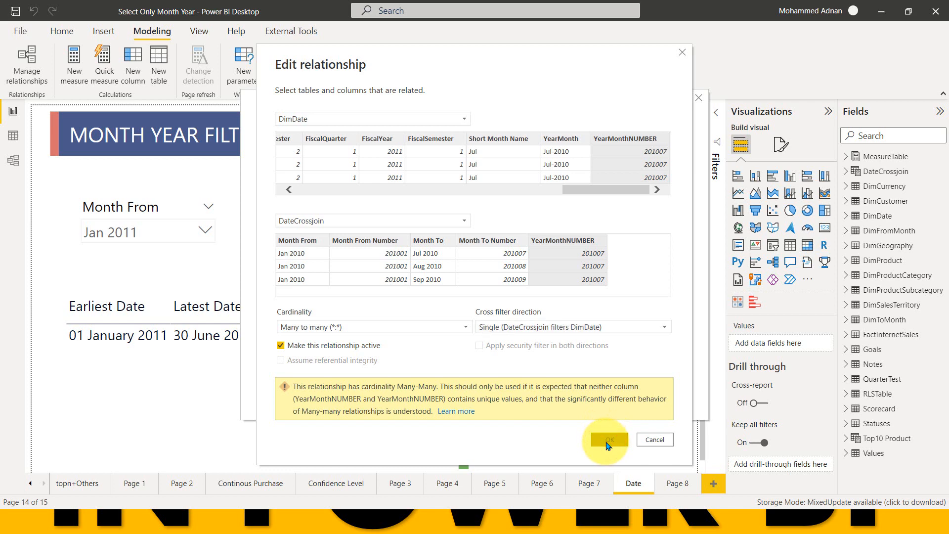
{"action": "left_click", "coordinate": [606, 439]}
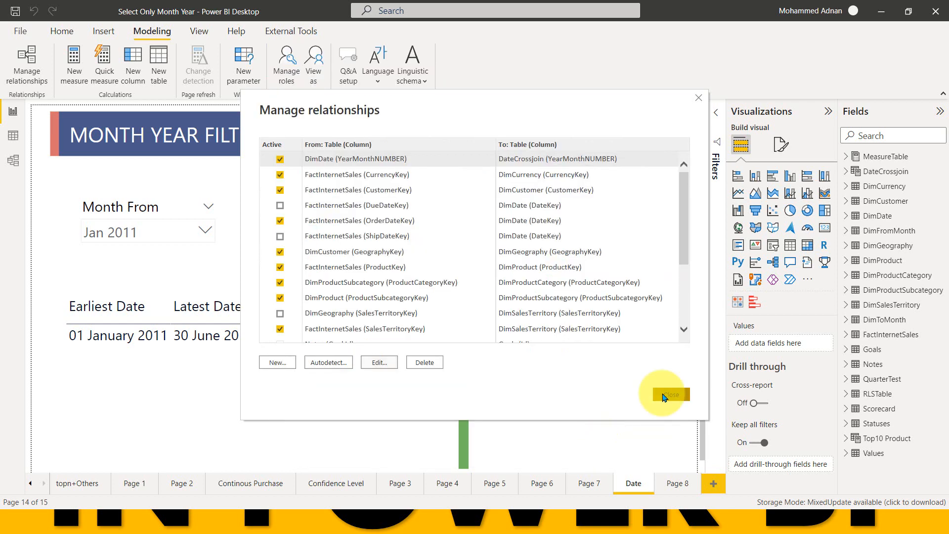
{"action": "left_click", "coordinate": [669, 393]}
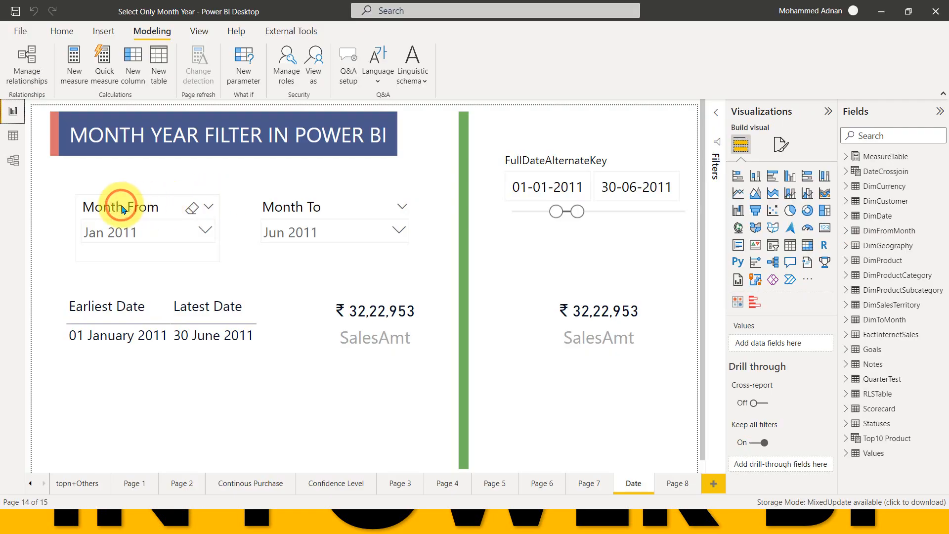
- With Month From selected, use Edit interactions to set None on the Month To slicer
{"action": "left_click", "coordinate": [121, 207]}
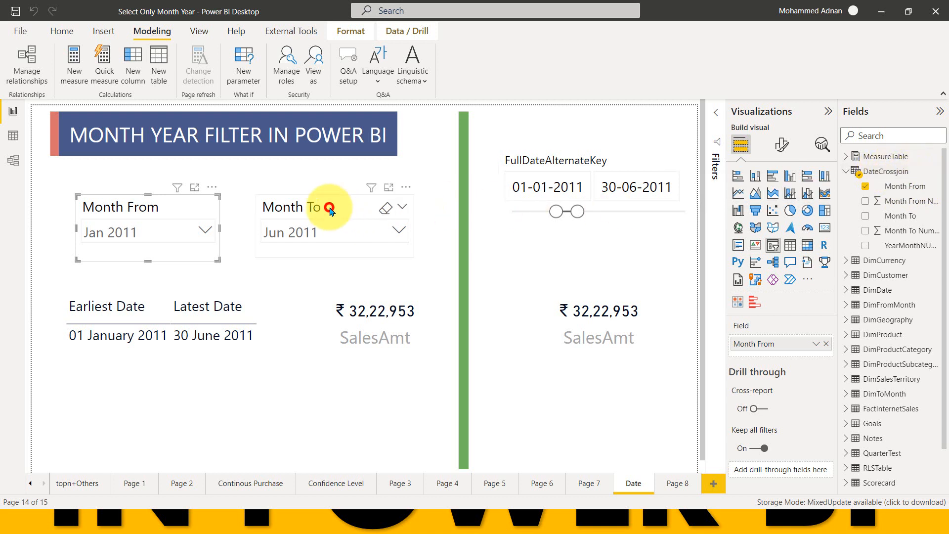
{"action": "left_click", "coordinate": [333, 206]}
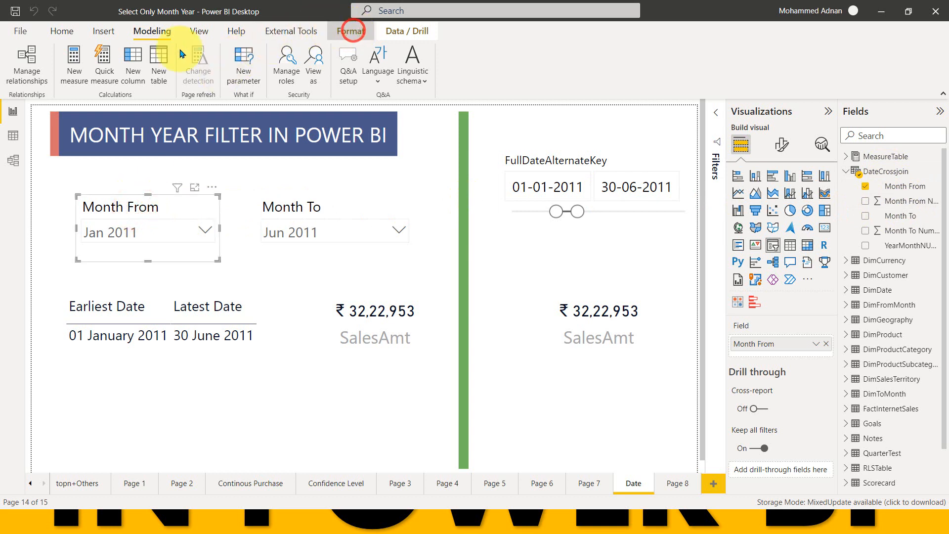
{"action": "left_click", "coordinate": [349, 30]}
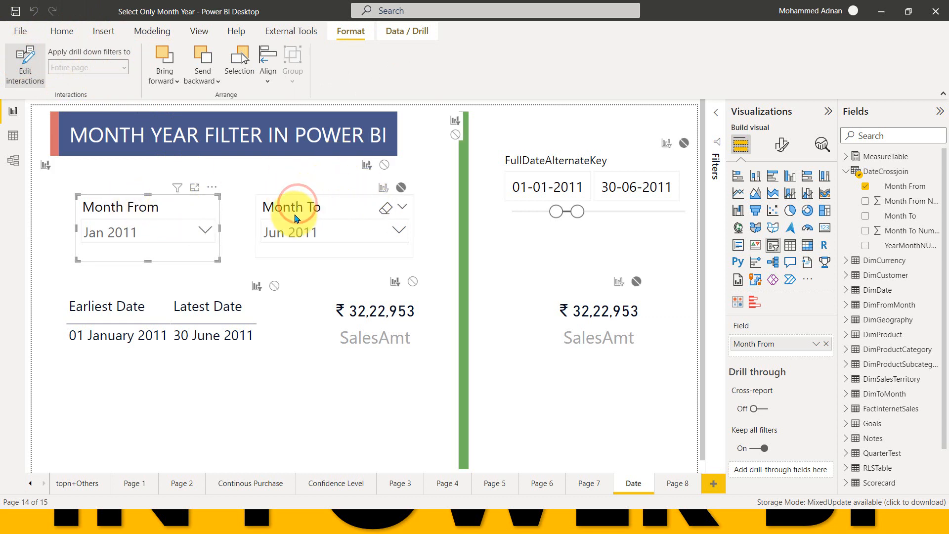
{"action": "left_click", "coordinate": [297, 218]}
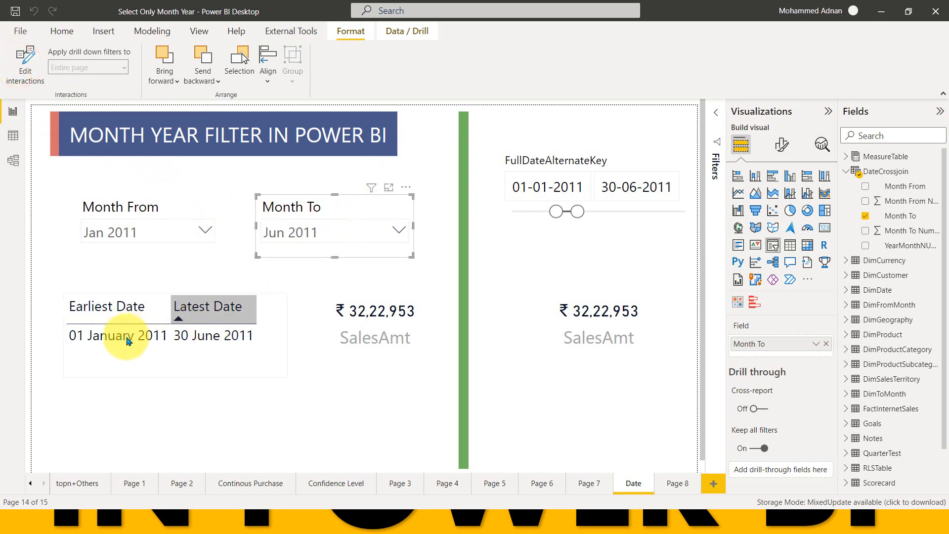
{"action": "left_click", "coordinate": [118, 334]}
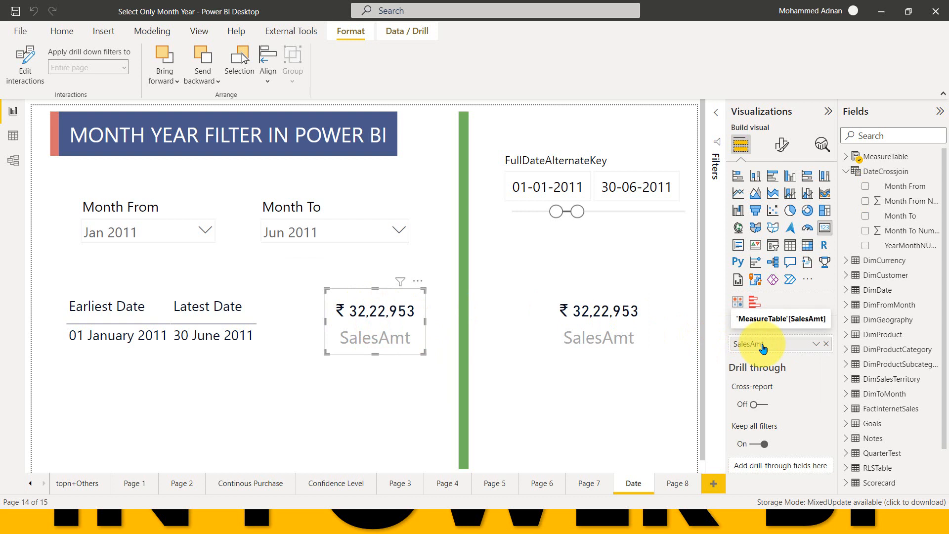
{"action": "left_click", "coordinate": [598, 311]}
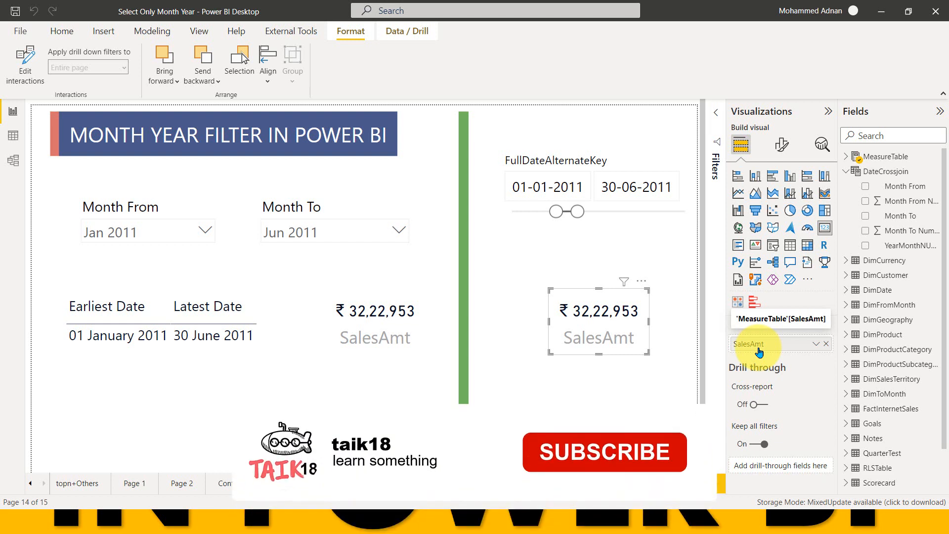
{"action": "left_click", "coordinate": [604, 451]}
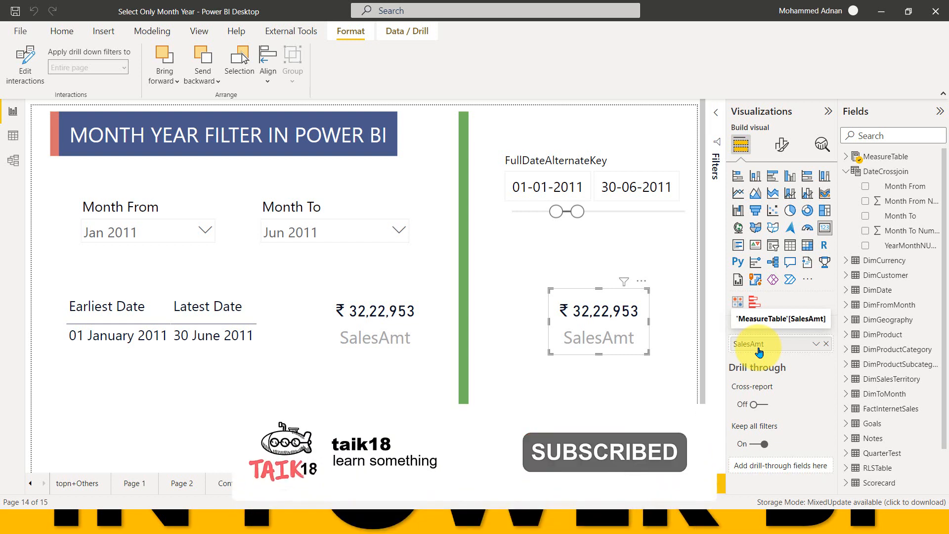